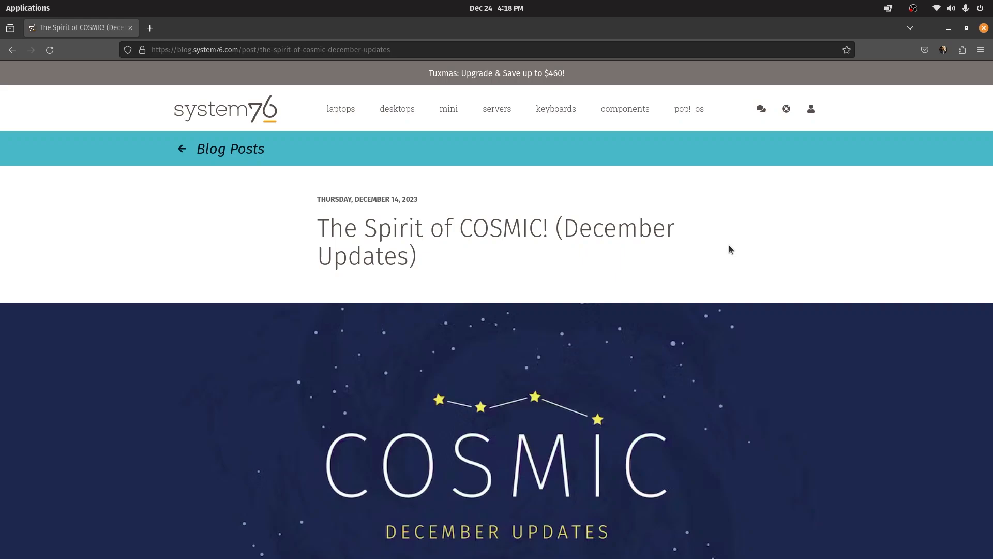
# Scroll the COSMIC December post down to the 'Manage windows with your mouse!' section and its title-bar menu screenshot
pyautogui.scroll(-3)
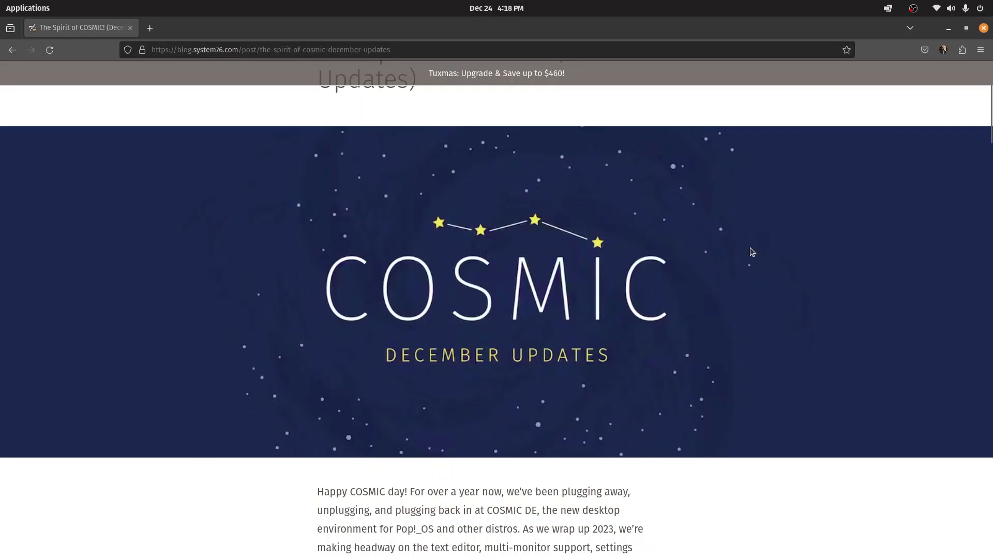
pyautogui.scroll(3)
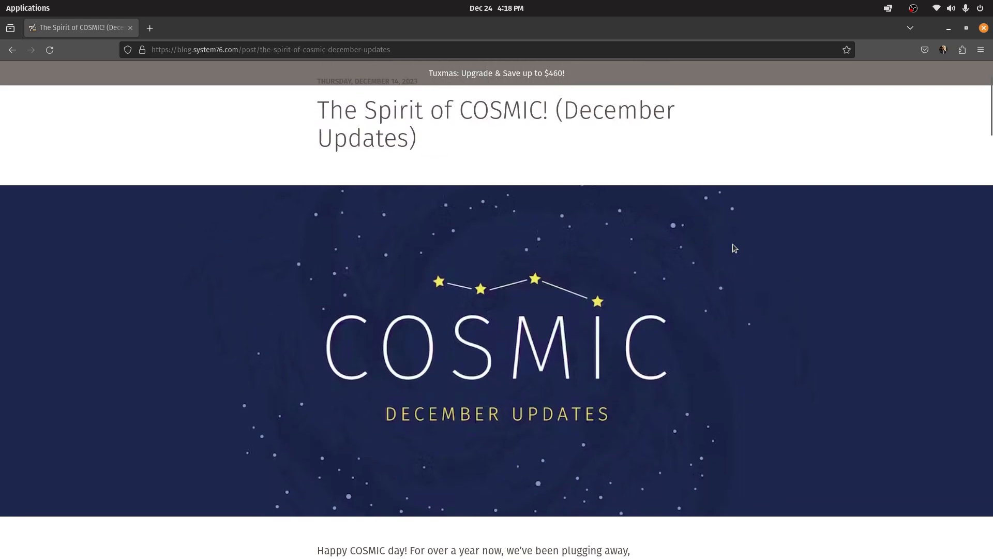
pyautogui.doubleClick(503, 110)
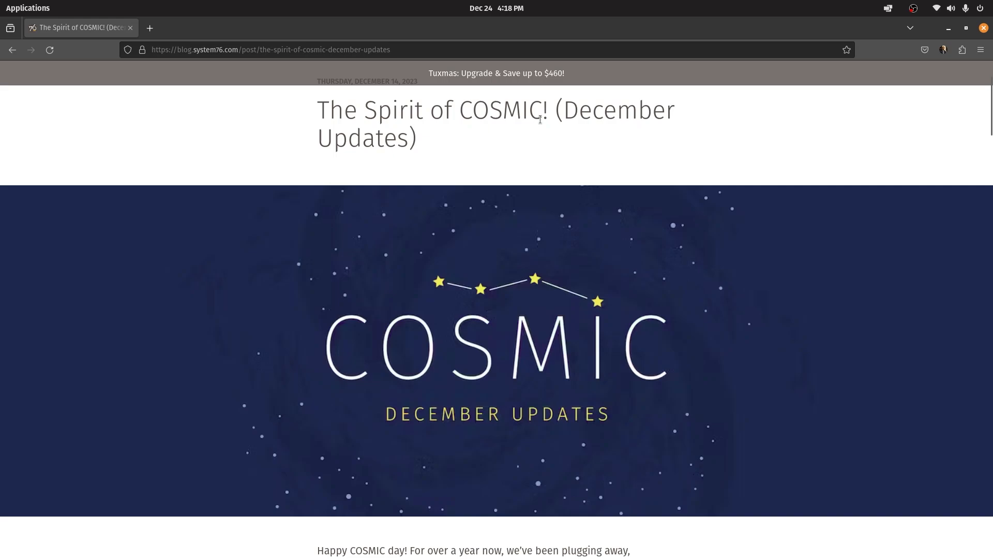
pyautogui.scroll(-3)
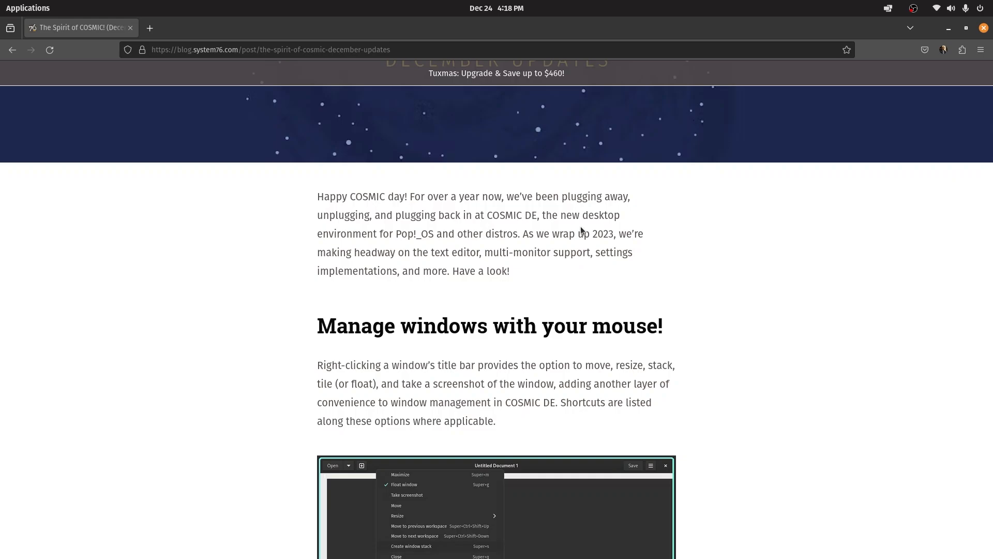
pyautogui.scroll(-3)
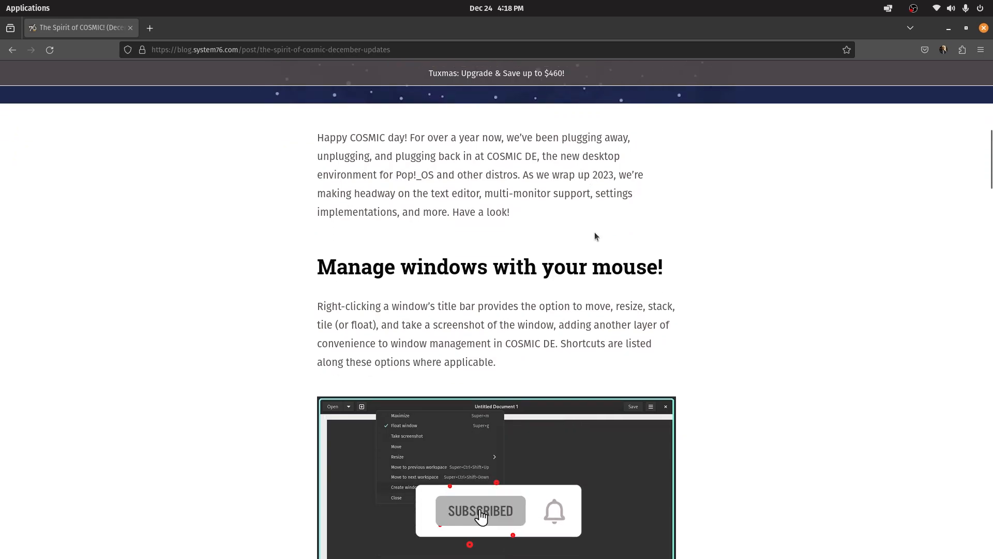
pyautogui.scroll(-3)
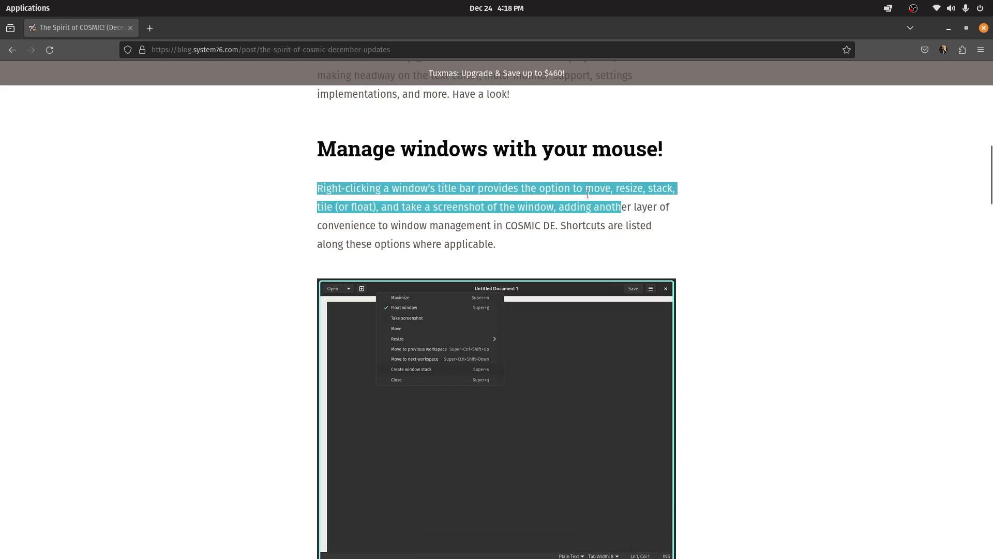
pyautogui.moveTo(693, 198)
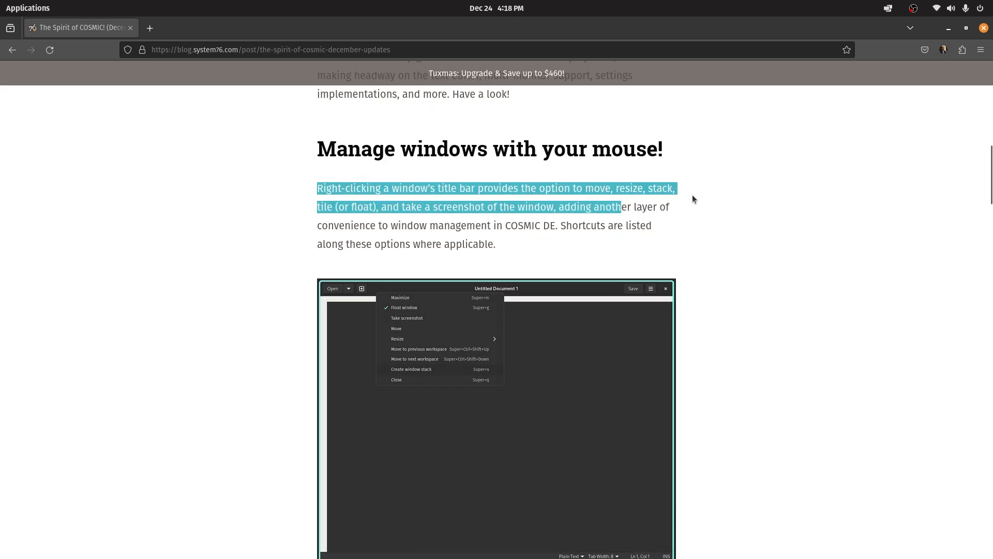
pyautogui.scroll(-3)
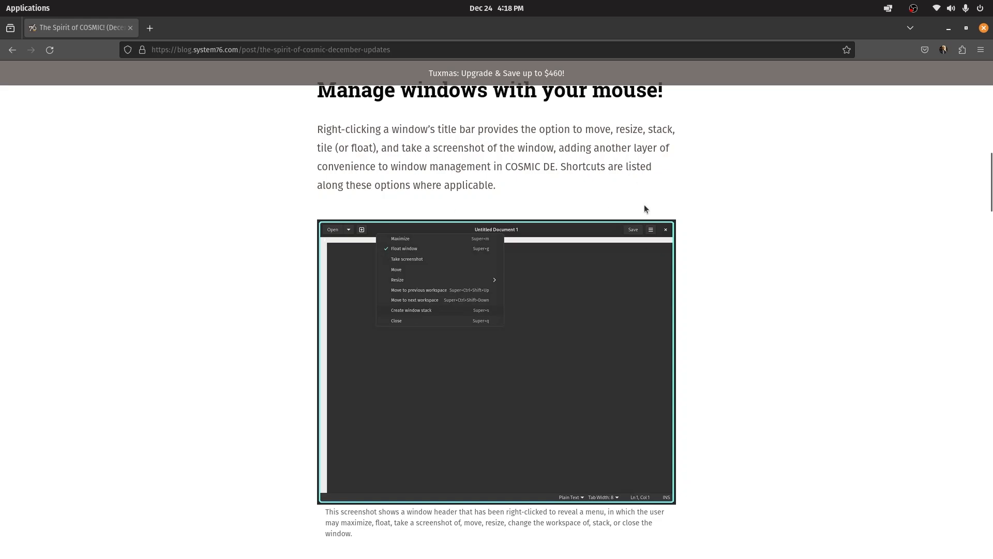
pyautogui.moveTo(505, 272)
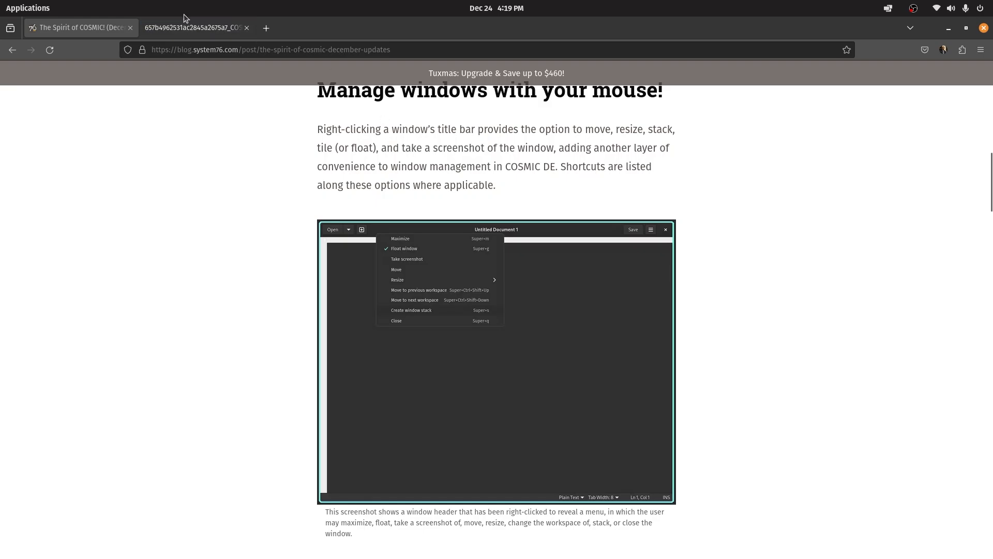
# Switch to the tab showing the title-bar menu screenshot
pyautogui.click(193, 27)
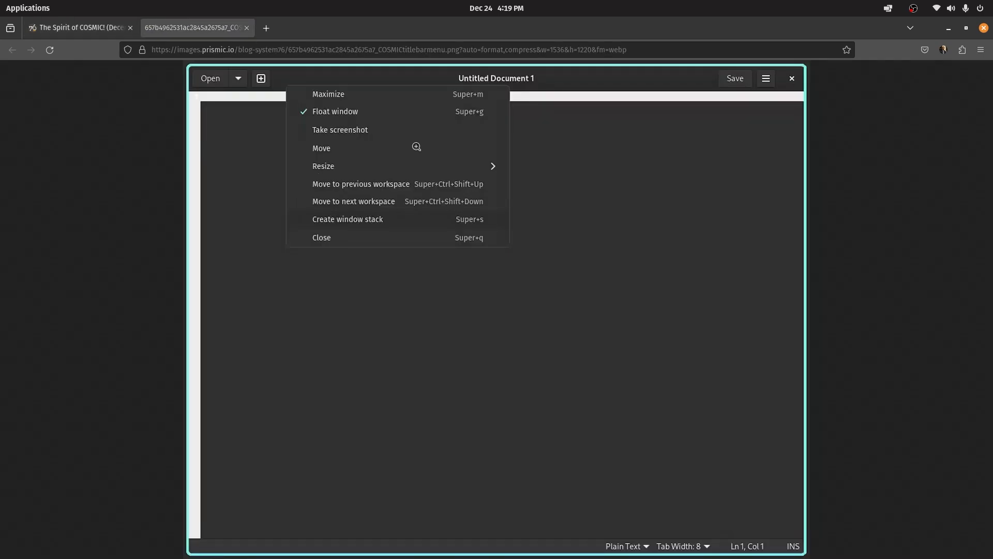
pyautogui.moveTo(661, 156)
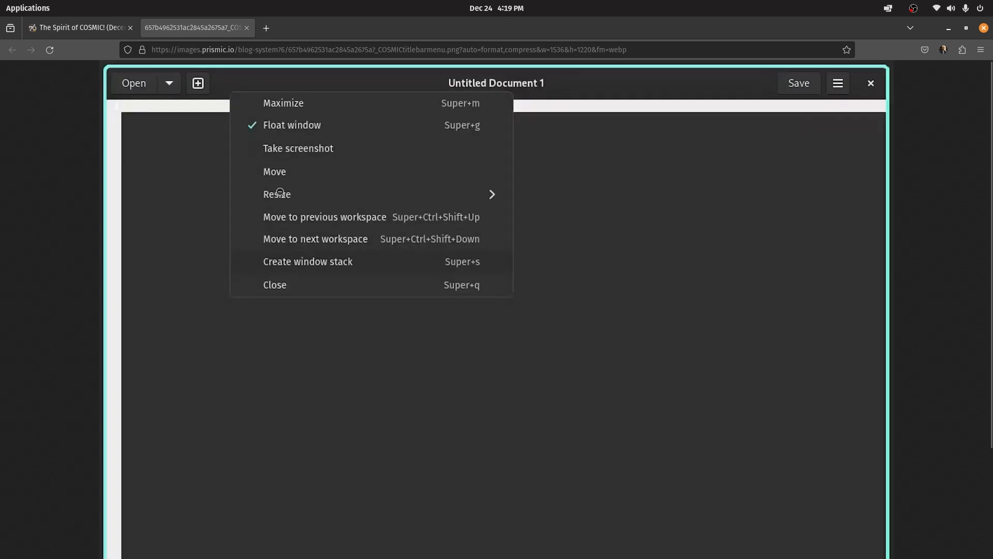
pyautogui.moveTo(348, 218)
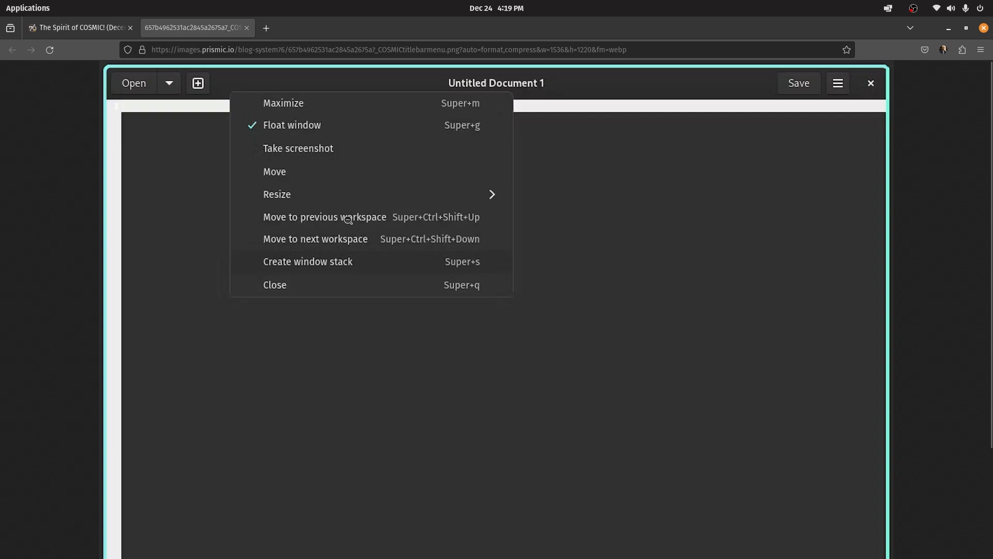
pyautogui.moveTo(356, 275)
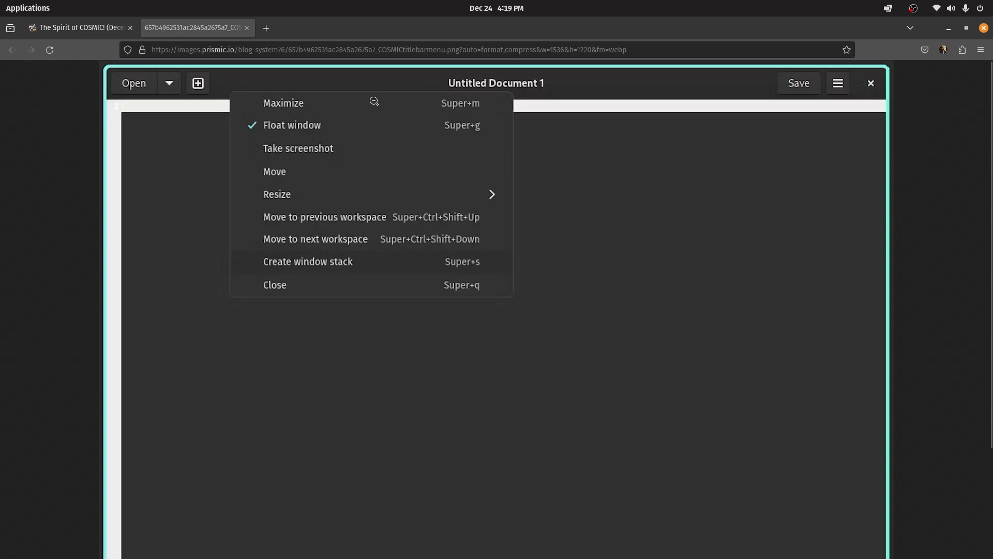
pyautogui.moveTo(322, 124)
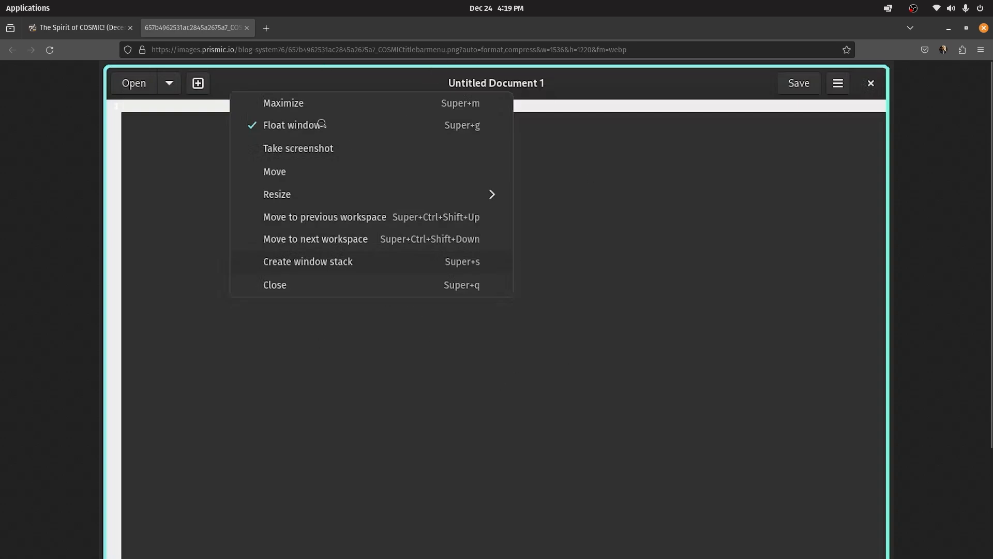
pyautogui.moveTo(290, 306)
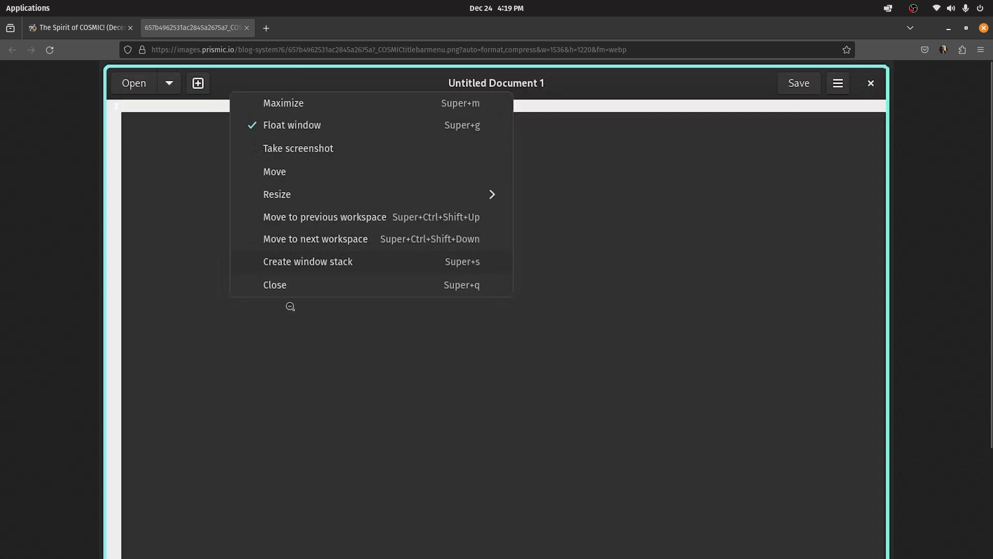
pyautogui.moveTo(281, 98)
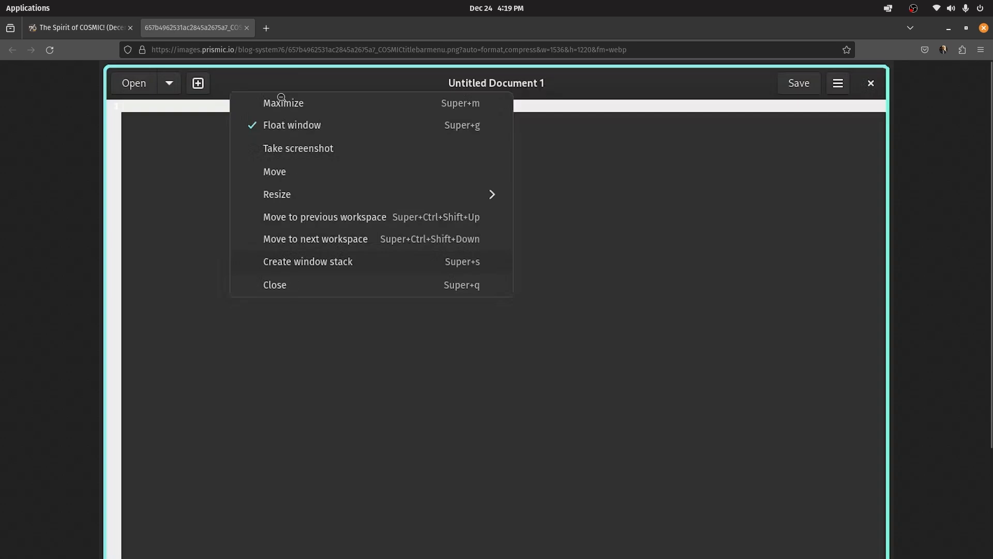
pyautogui.moveTo(243, 39)
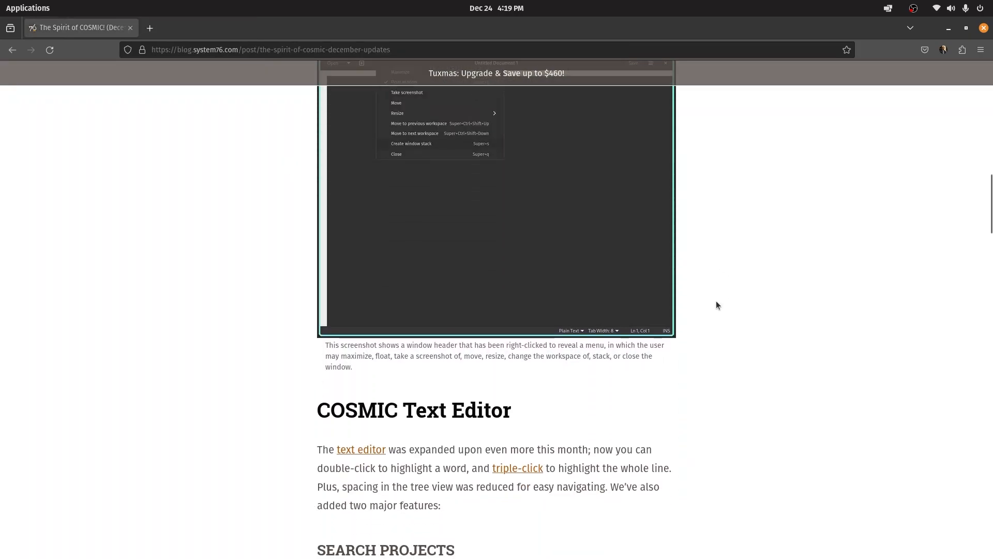
# Scroll the post down through COSMIC Text Editor to the Search Projects and Git Integration screenshots
pyautogui.scroll(-3)
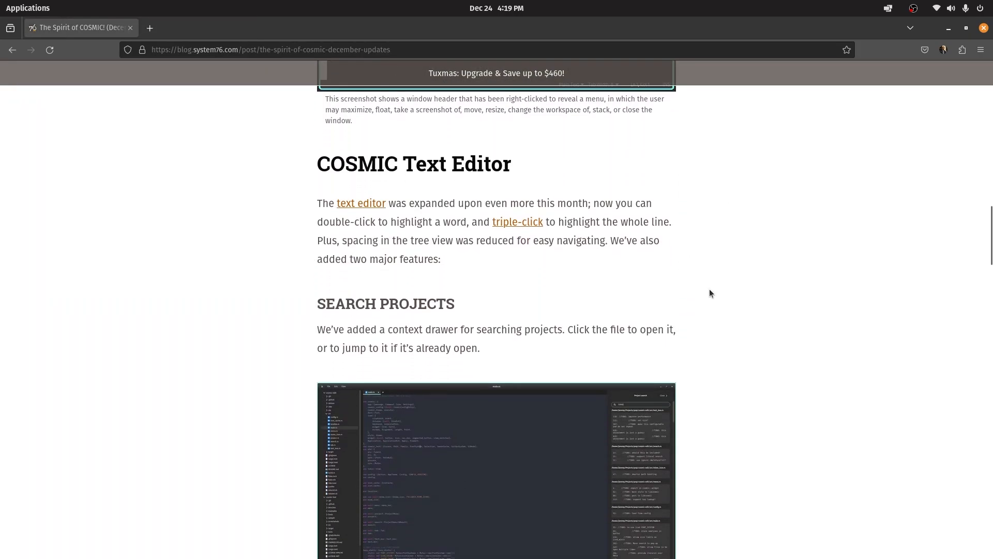
pyautogui.scroll(-3)
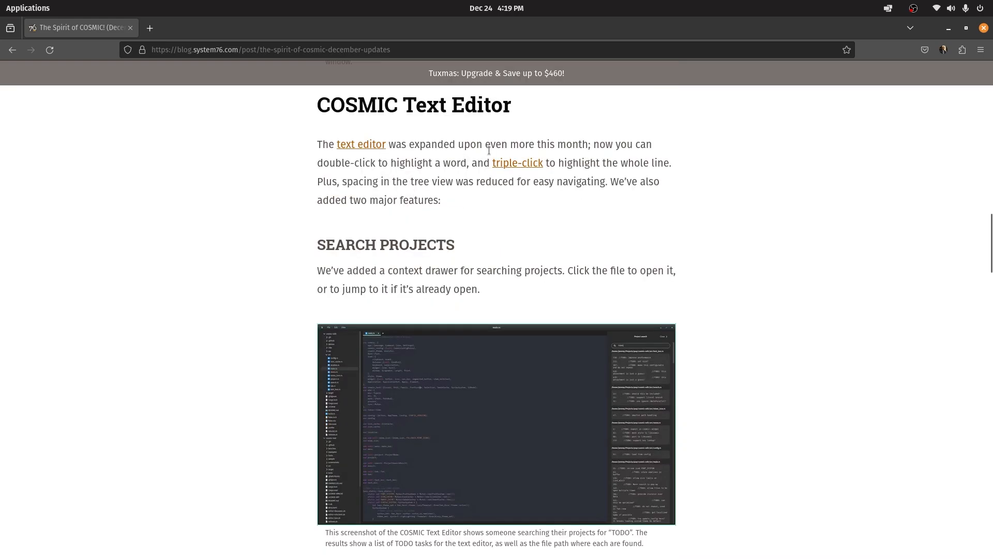
pyautogui.moveTo(415, 159)
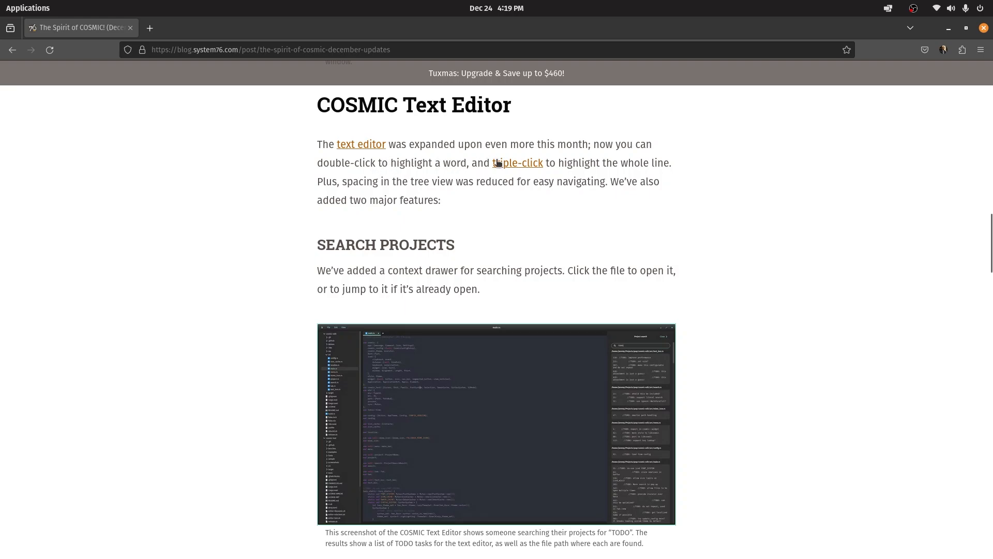
pyautogui.moveTo(653, 163)
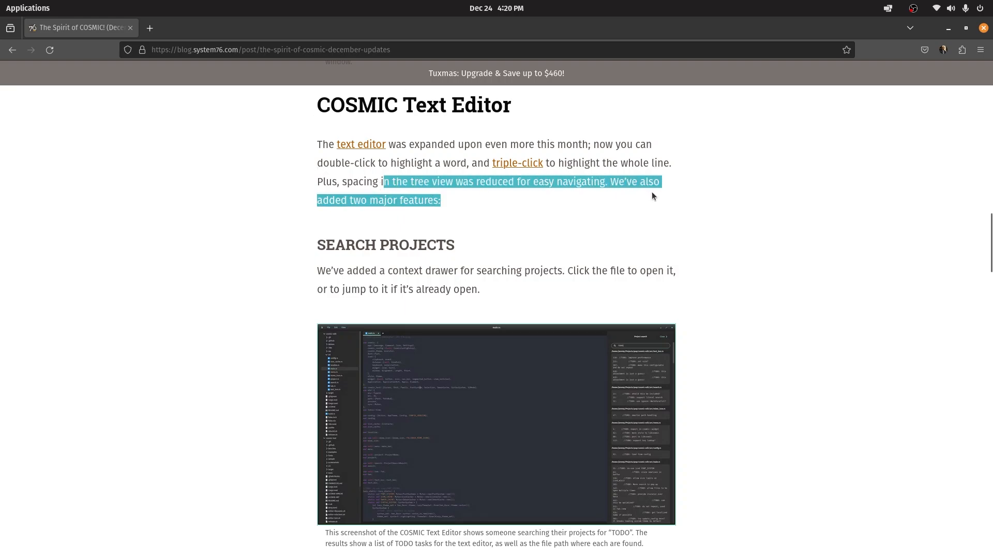
pyautogui.scroll(-3)
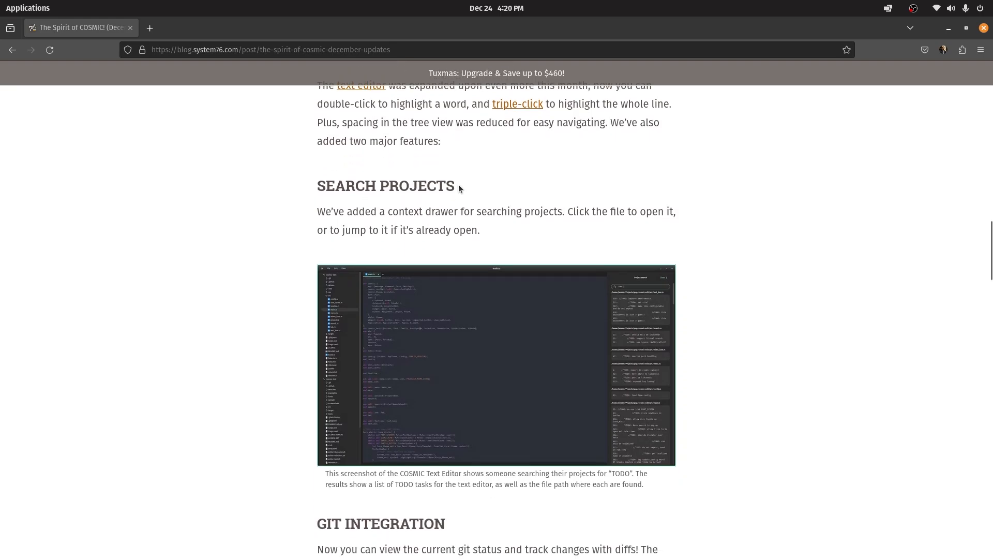
pyautogui.scroll(-3)
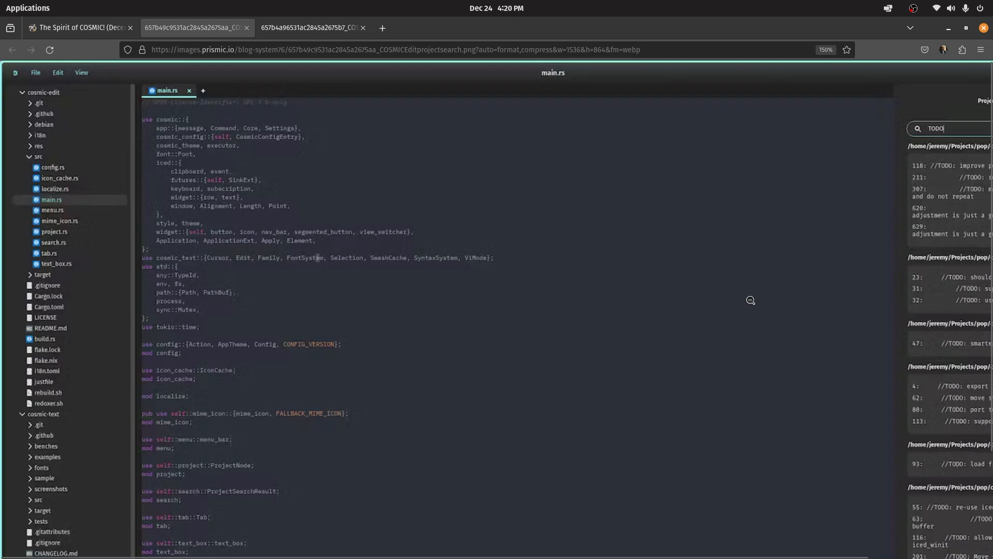
pyautogui.moveTo(334, 406)
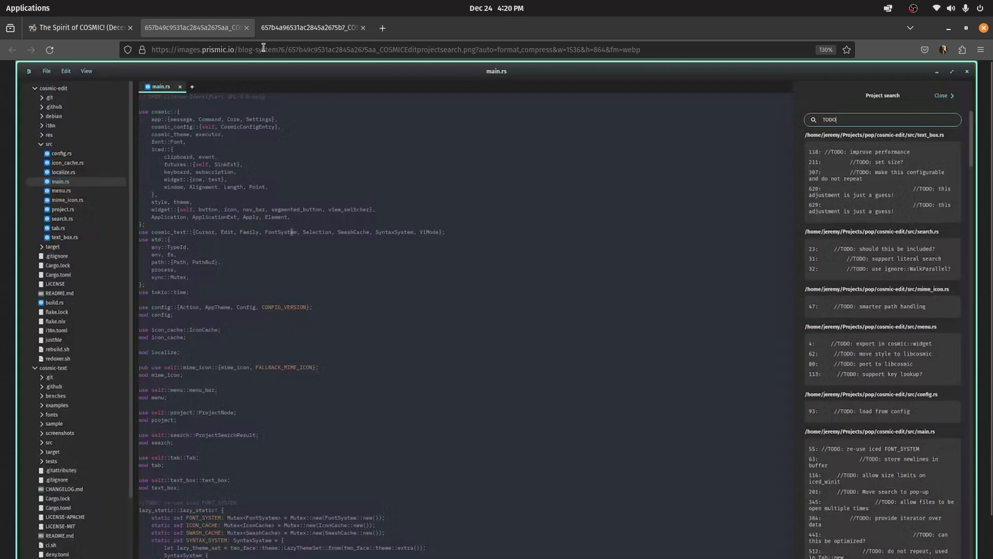
# Return from the project-search screenshot to the blog post tab
pyautogui.click(75, 27)
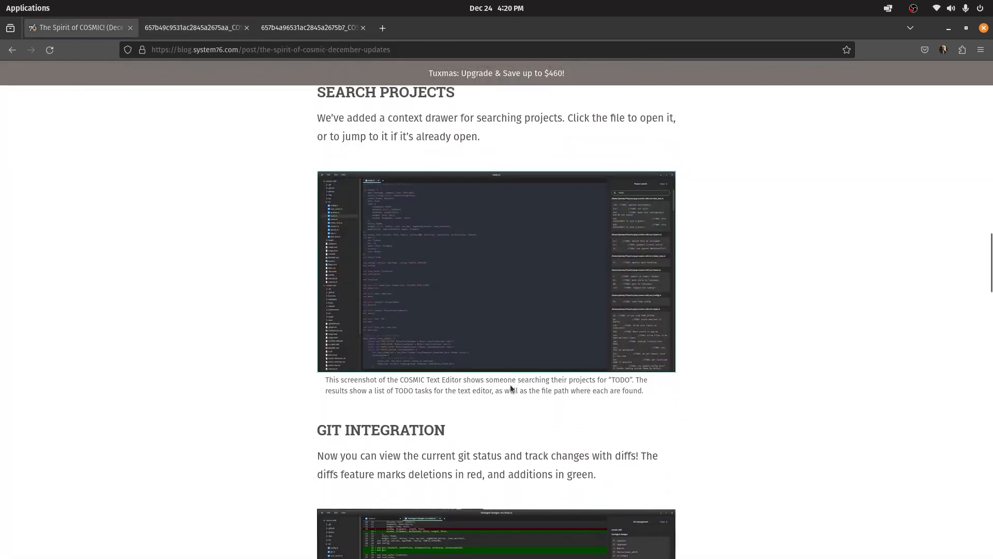
# Read through the Git Integration section, then return to the blog post tab at Multi-monitor improvements
pyautogui.scroll(-3)
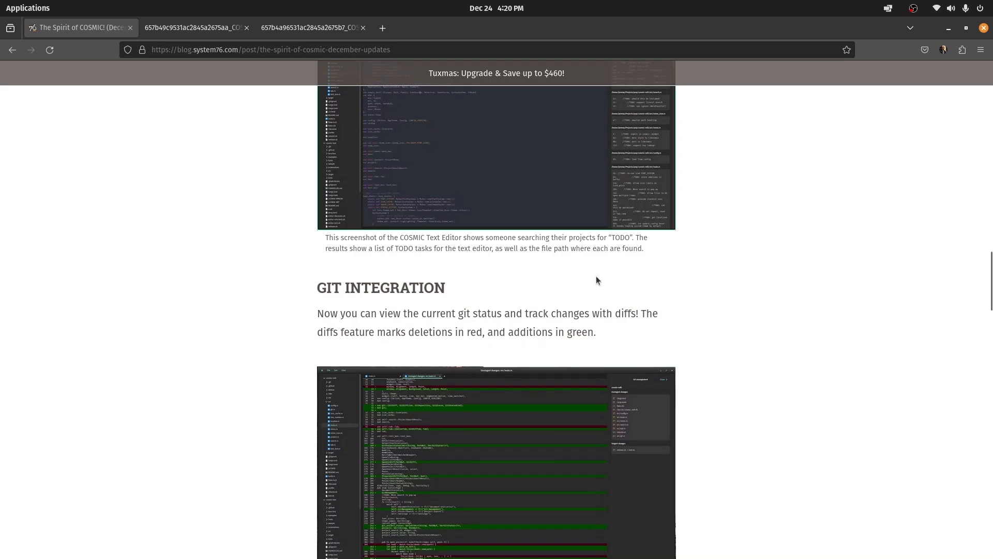
pyautogui.moveTo(469, 323)
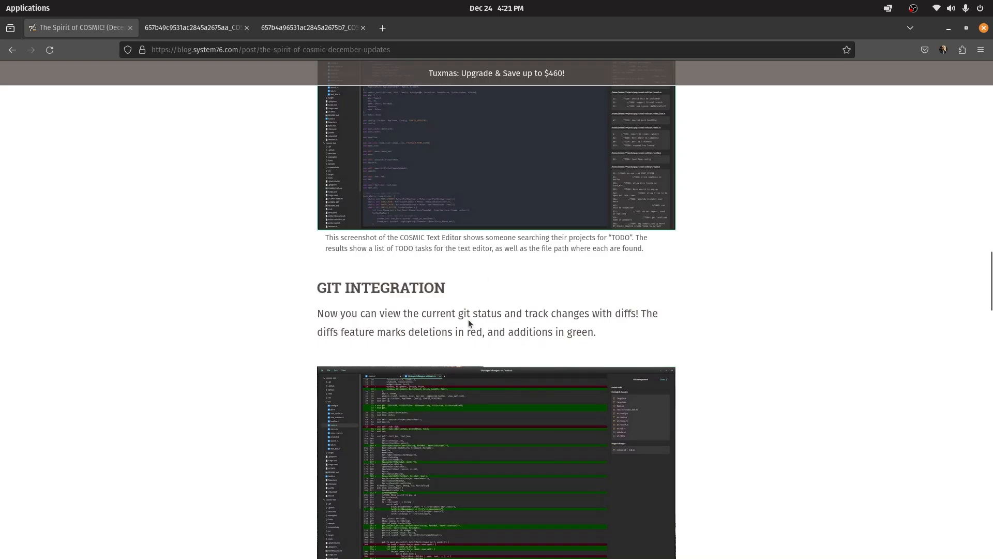
pyautogui.scroll(-3)
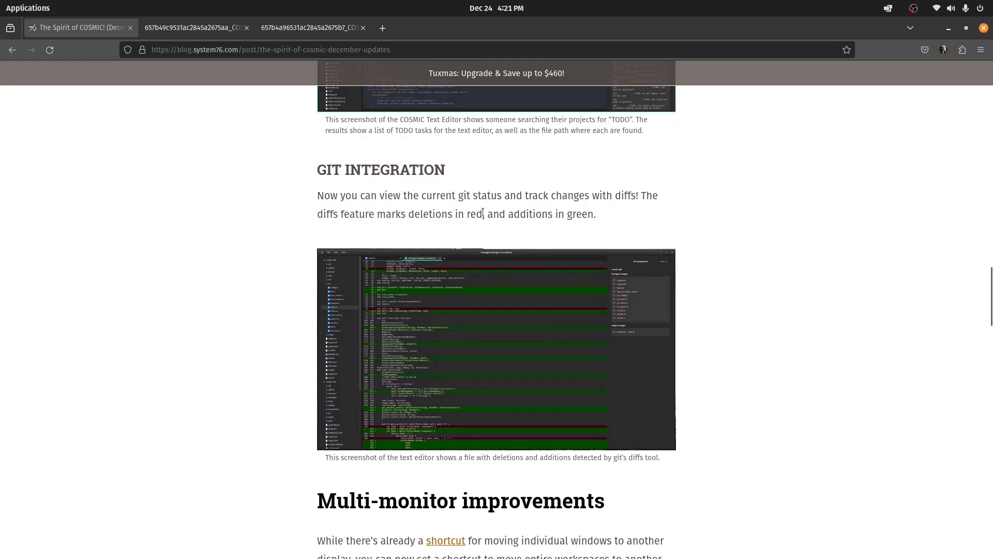
pyautogui.moveTo(307, 43)
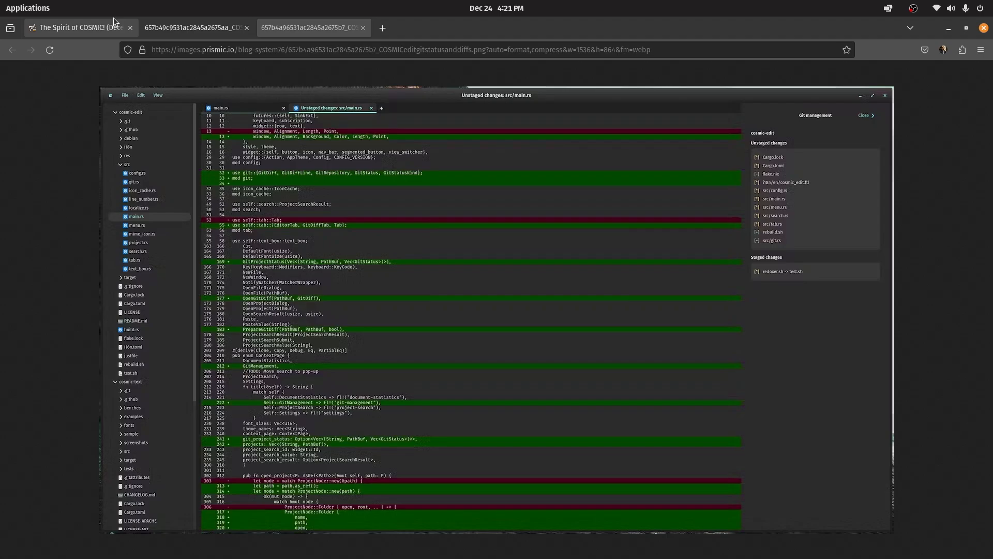
pyautogui.click(75, 27)
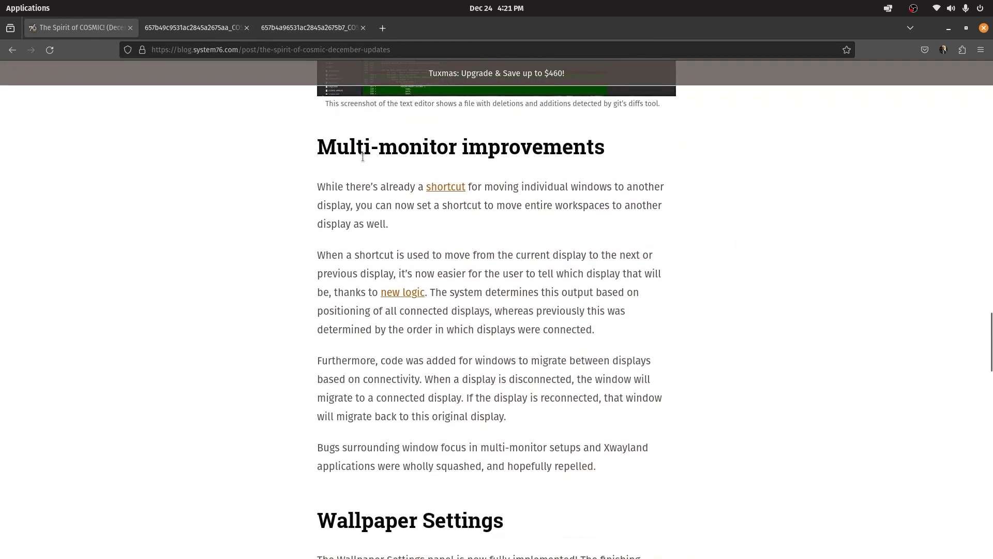
pyautogui.moveTo(430, 193)
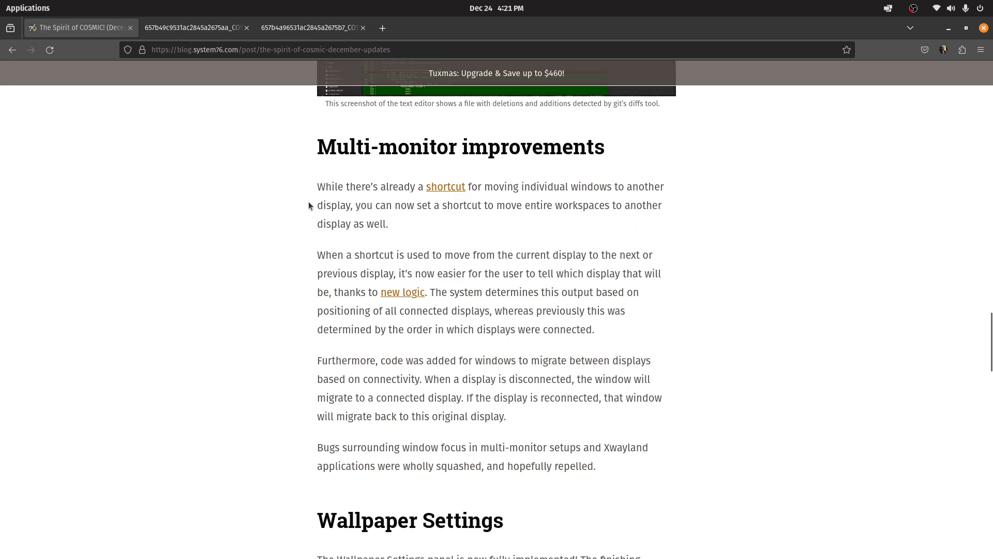
# Scroll to Multi-monitor improvements and open the 'new logic' GitHub issue link in a new tab
pyautogui.scroll(3)
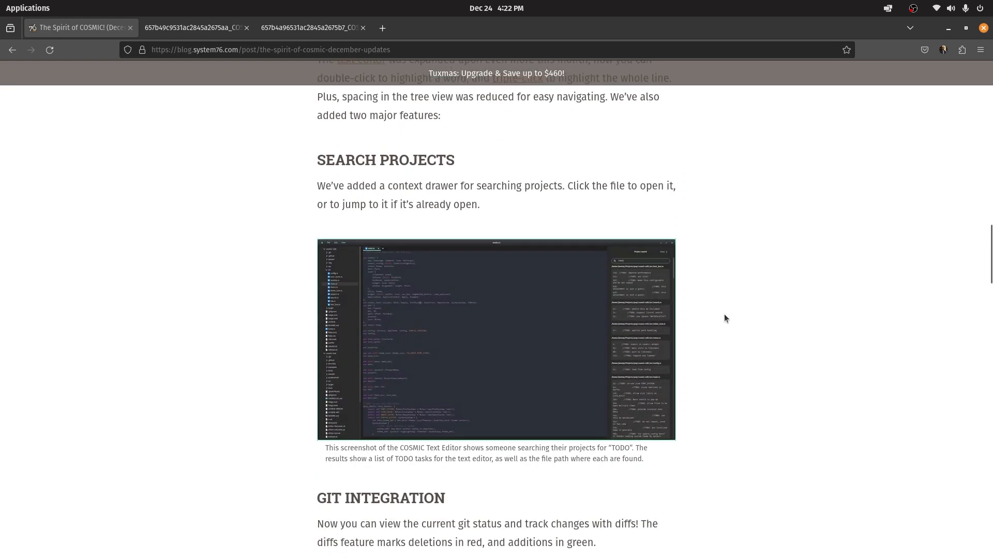
pyautogui.scroll(-3)
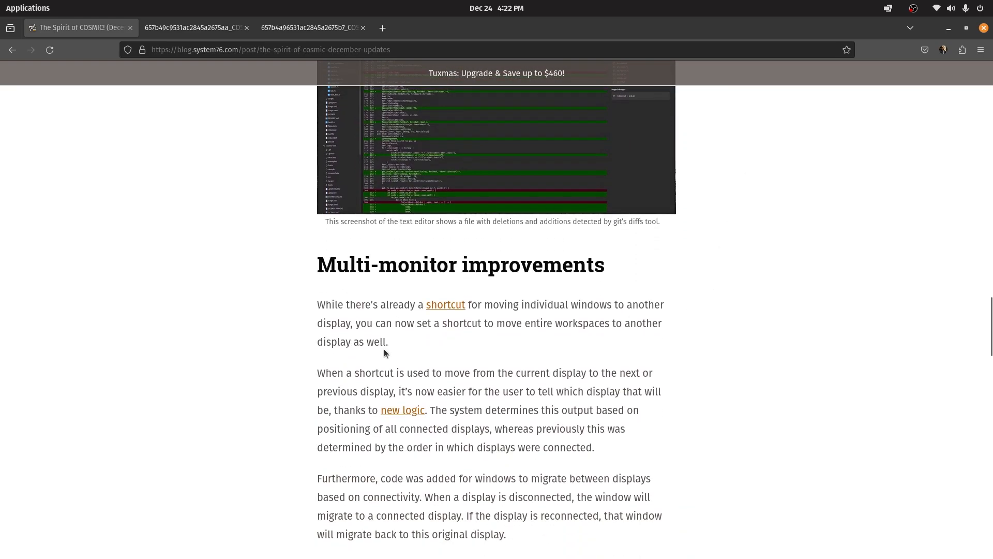
pyautogui.scroll(-3)
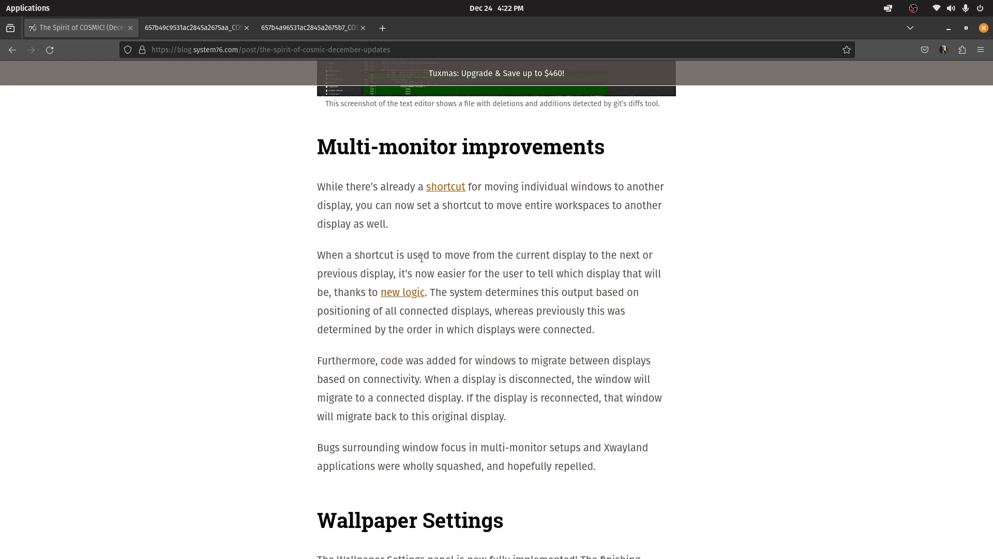
pyautogui.moveTo(582, 362)
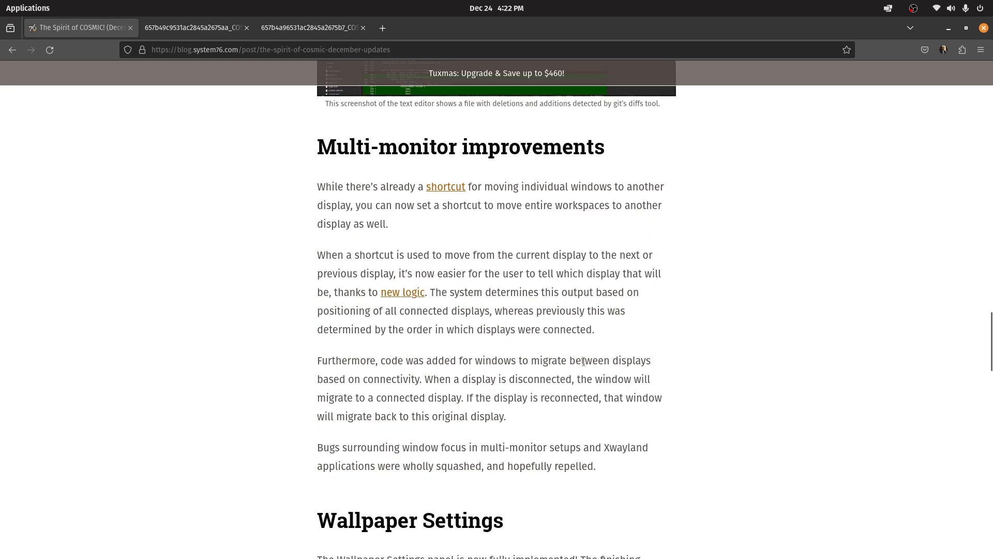
pyautogui.moveTo(396, 298)
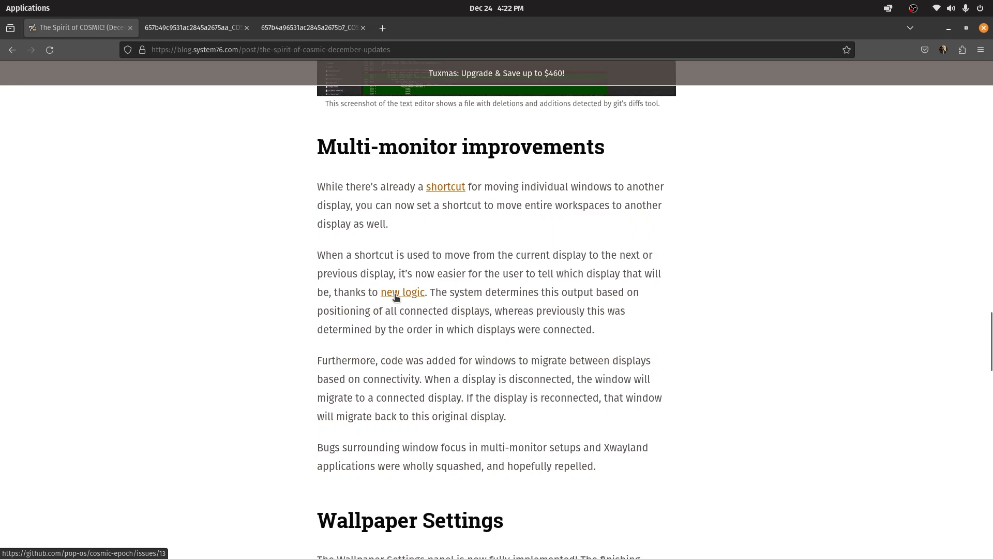
pyautogui.click(403, 292)
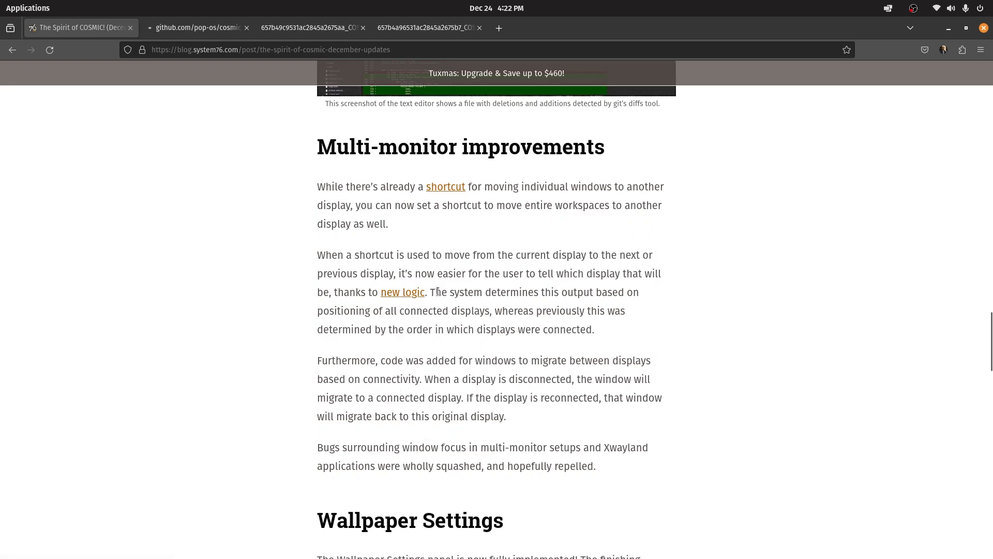
pyautogui.moveTo(301, 308)
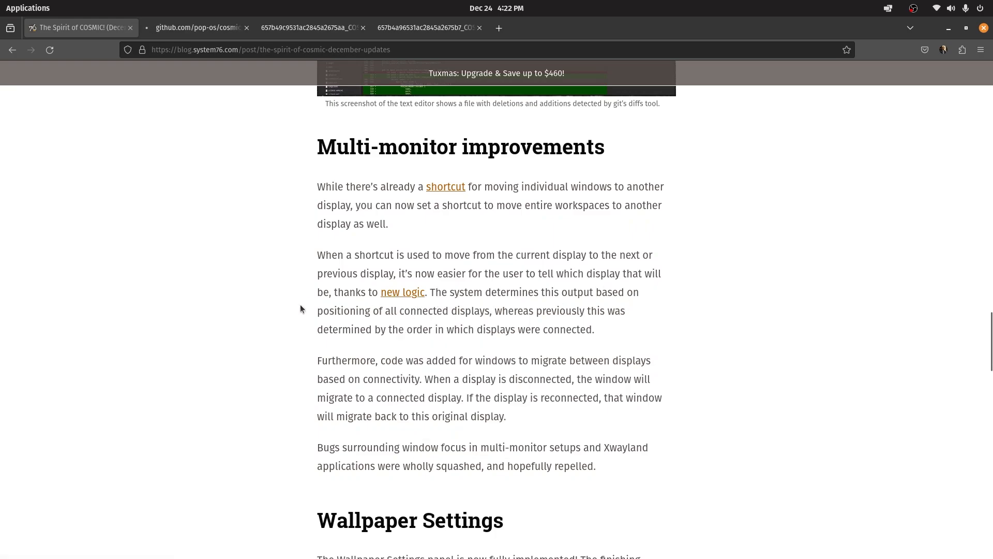
# Highlight the sentence about display connection order, then switch to the Workspaces Design Implementation #13 tab
pyautogui.moveTo(317, 311); pyautogui.dragTo(604, 311)
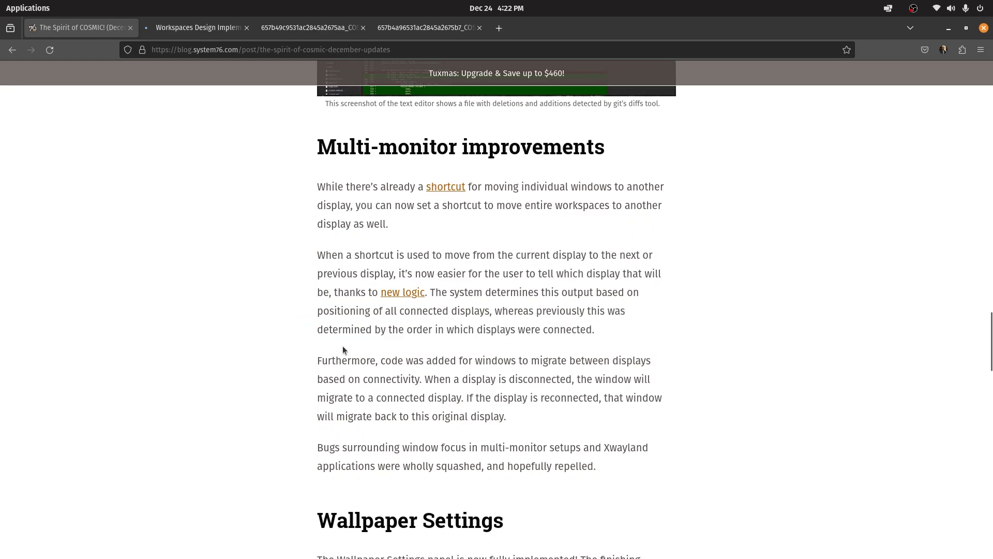
pyautogui.moveTo(339, 329); pyautogui.dragTo(591, 329)
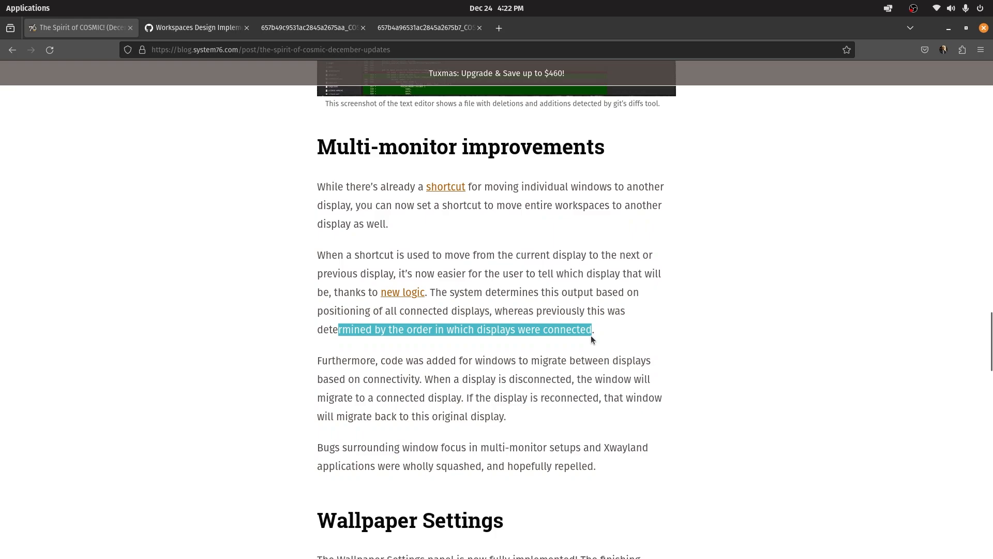
pyautogui.click(500, 370)
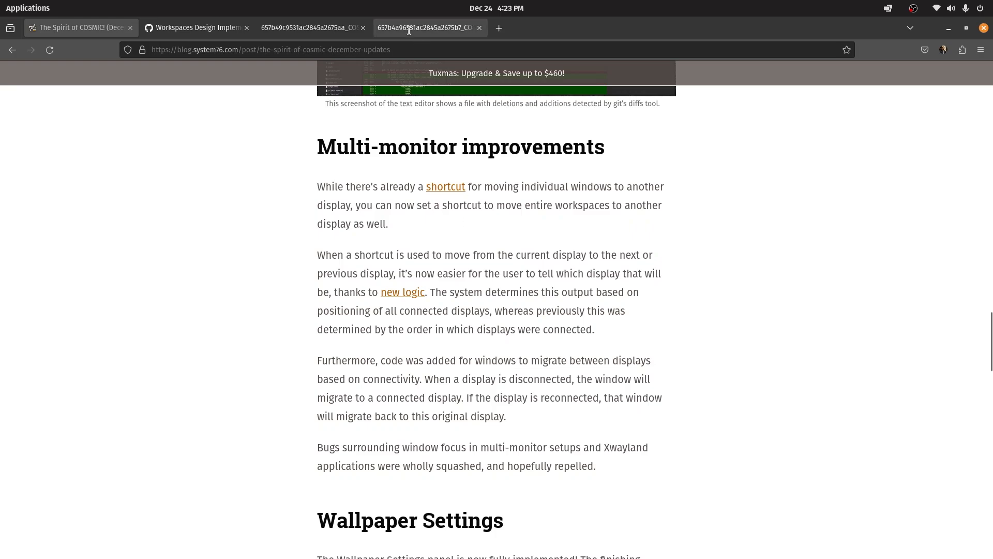
pyautogui.click(195, 27)
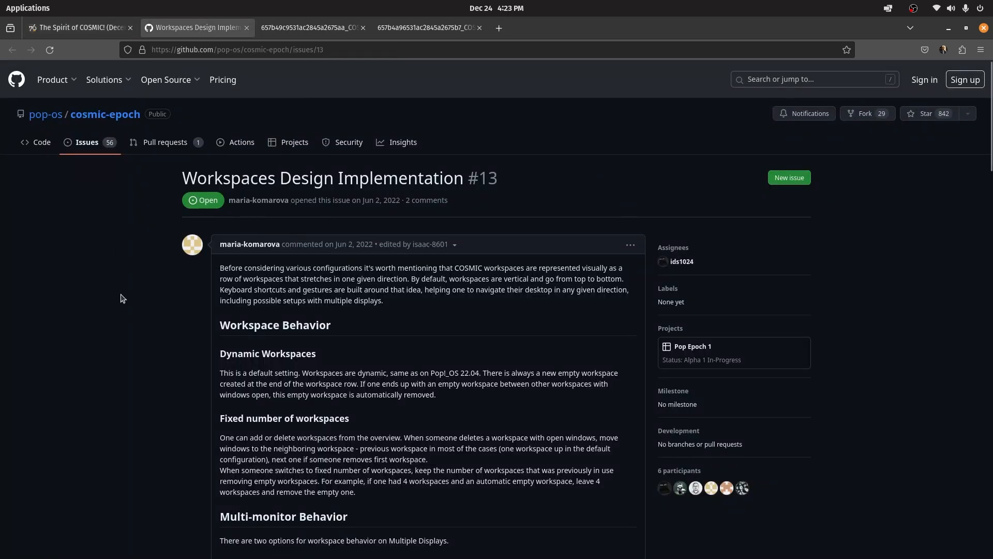
# Scroll the GitHub issue down to the 'Navigate and move windows in any direction' diagram
pyautogui.scroll(-3)
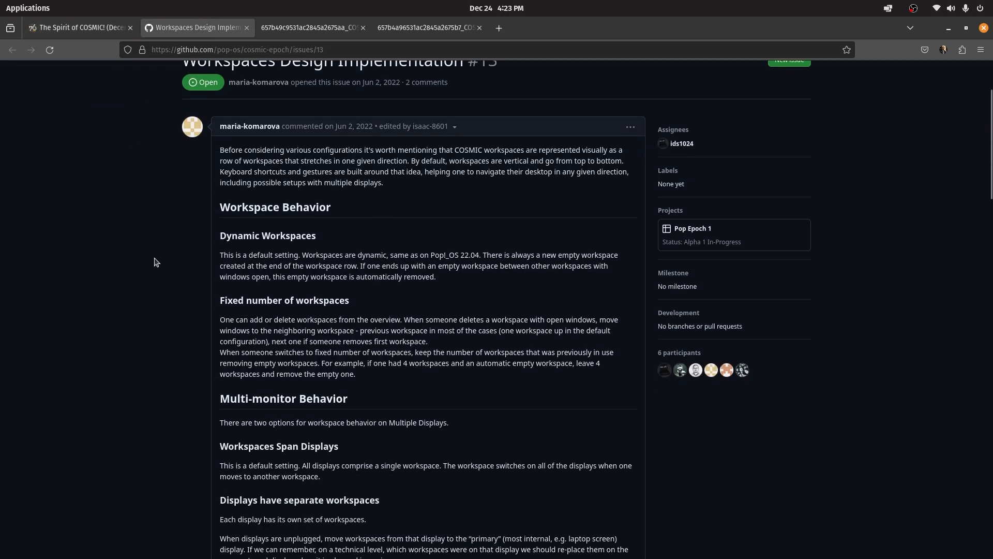
pyautogui.scroll(-3)
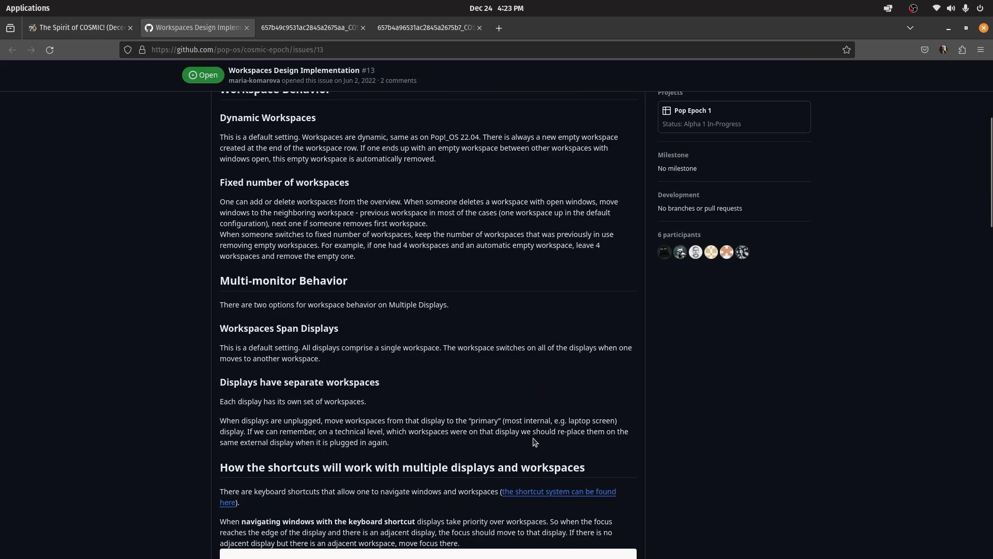
pyautogui.scroll(-3)
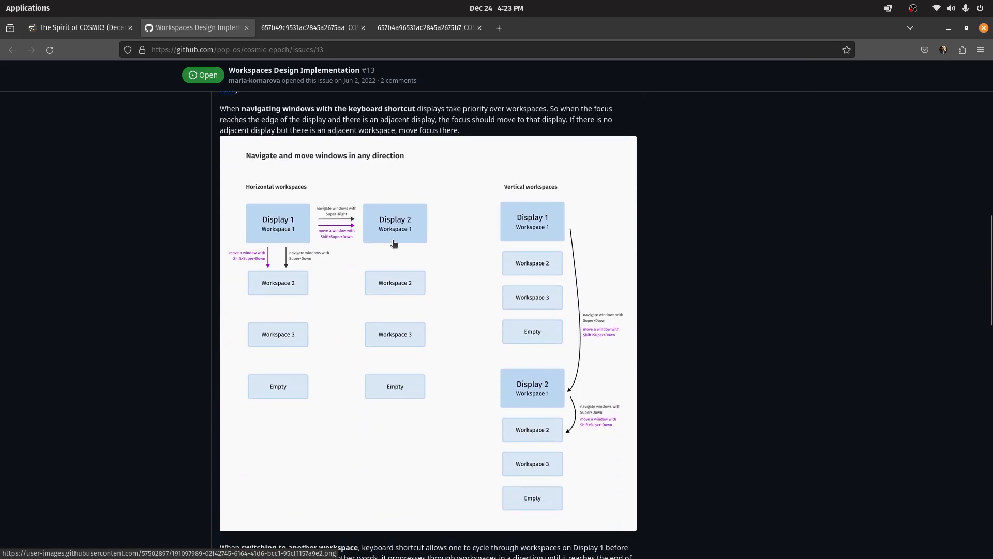
pyautogui.moveTo(263, 247)
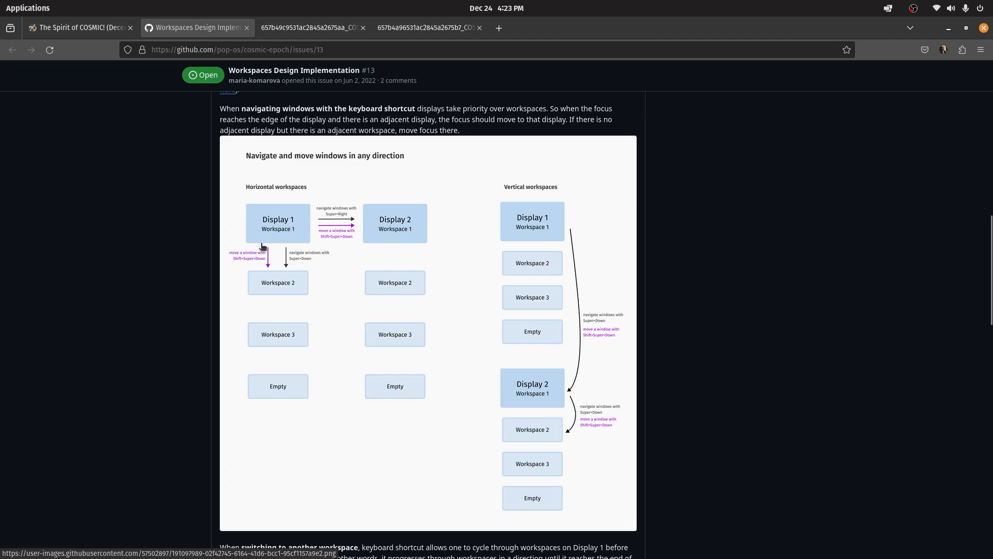
pyautogui.scroll(-3)
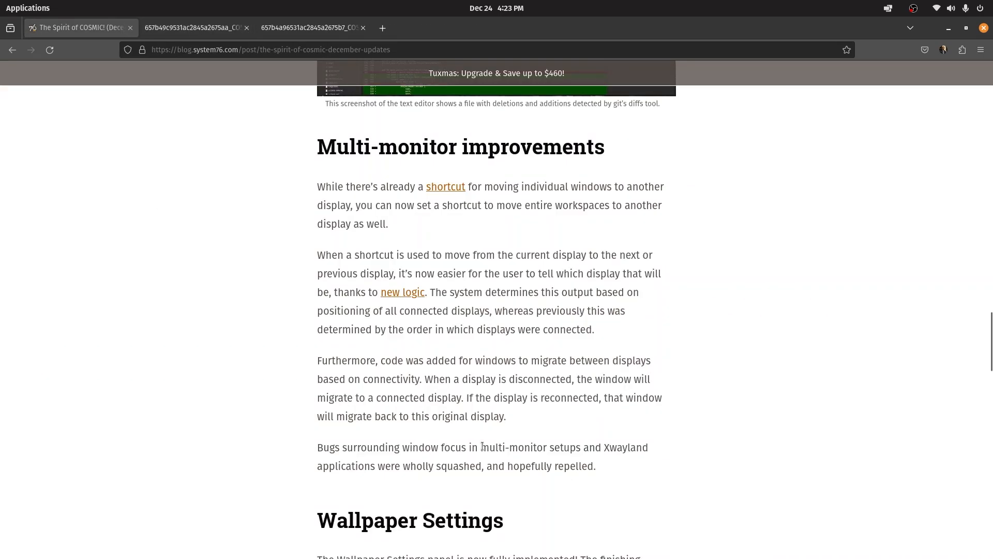
# Read the multi-monitor paragraph, highlighting the text about windows migrating between displays
pyautogui.scroll(-3)
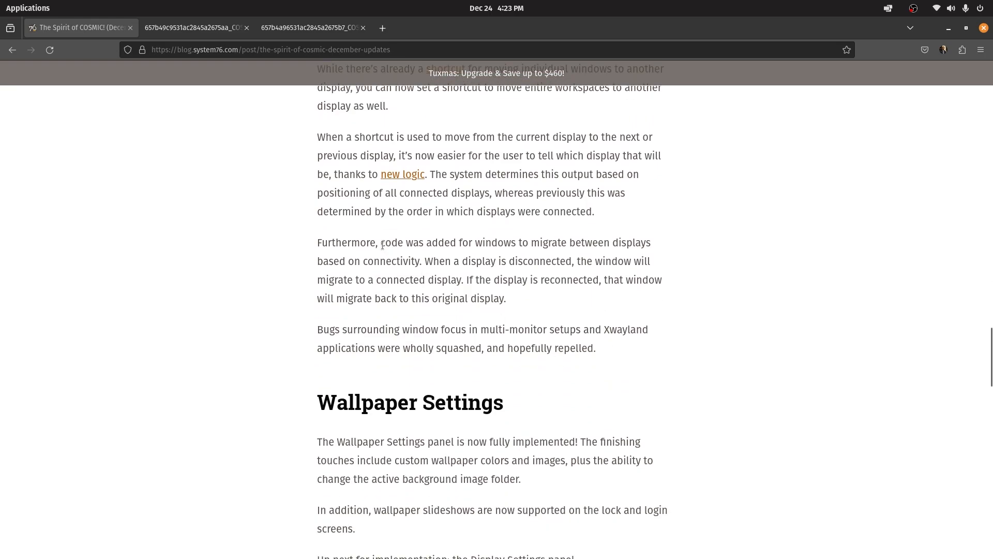
pyautogui.moveTo(379, 242); pyautogui.dragTo(653, 242)
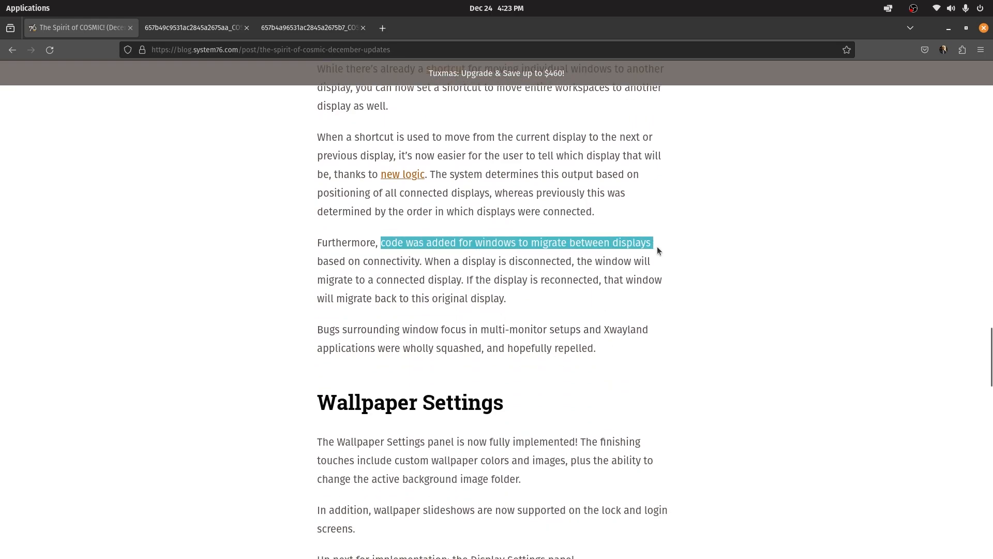
pyautogui.click(351, 261)
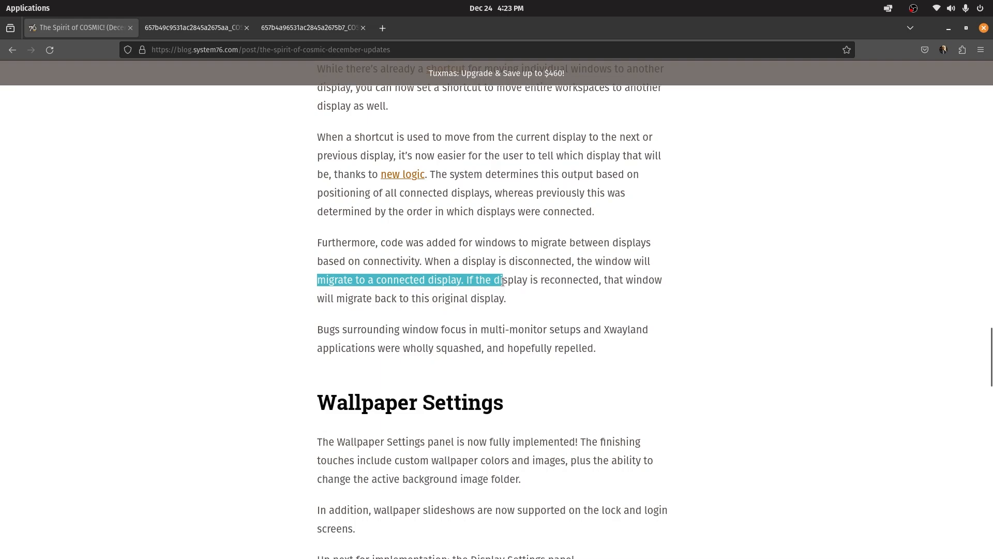
pyautogui.click(492, 293)
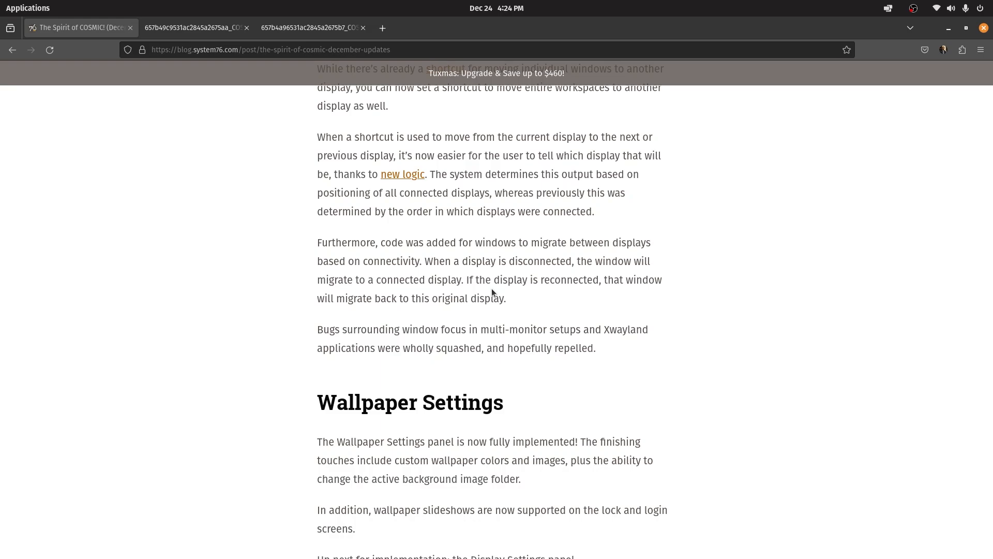
# Scroll the post past the multi-monitor section to Wallpaper Settings
pyautogui.scroll(-3)
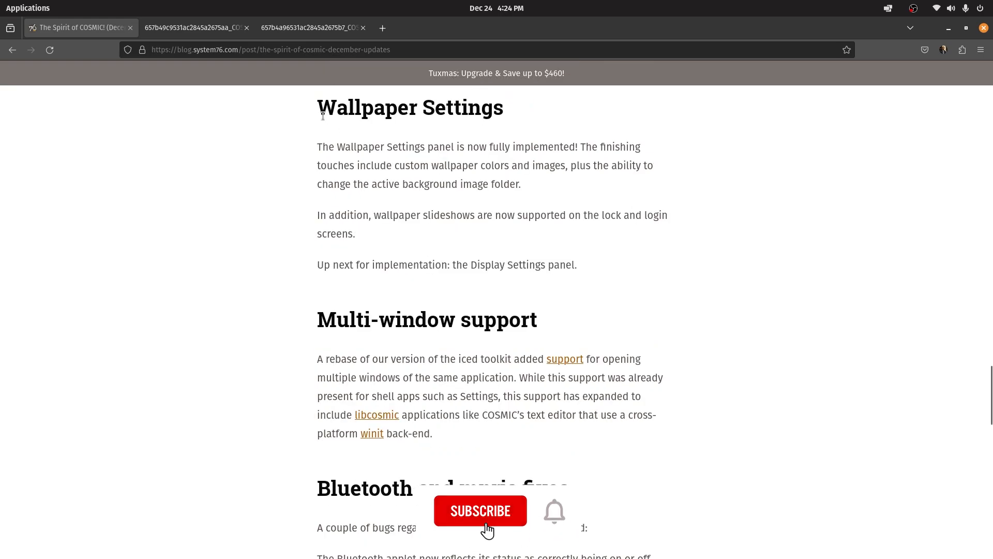
pyautogui.click(479, 510)
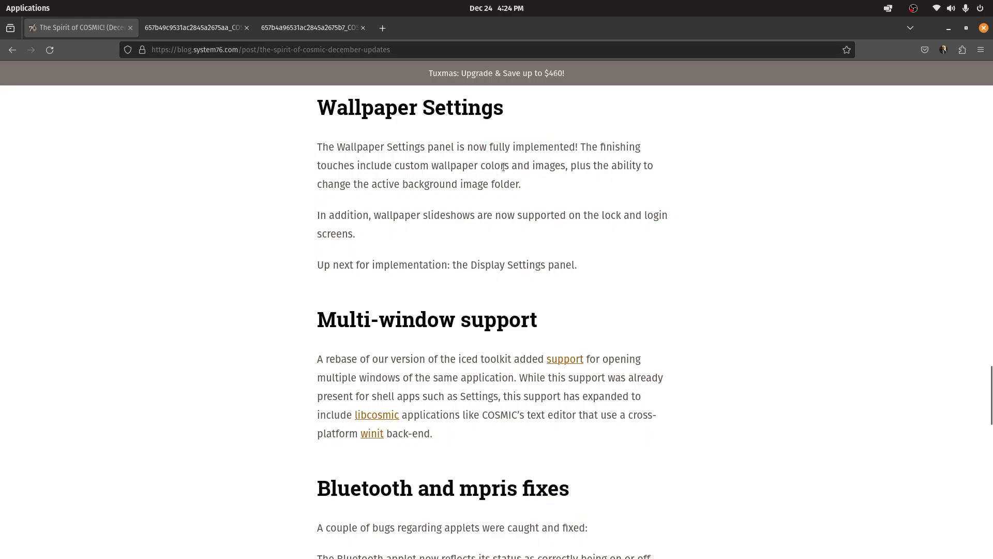
pyautogui.moveTo(453, 215)
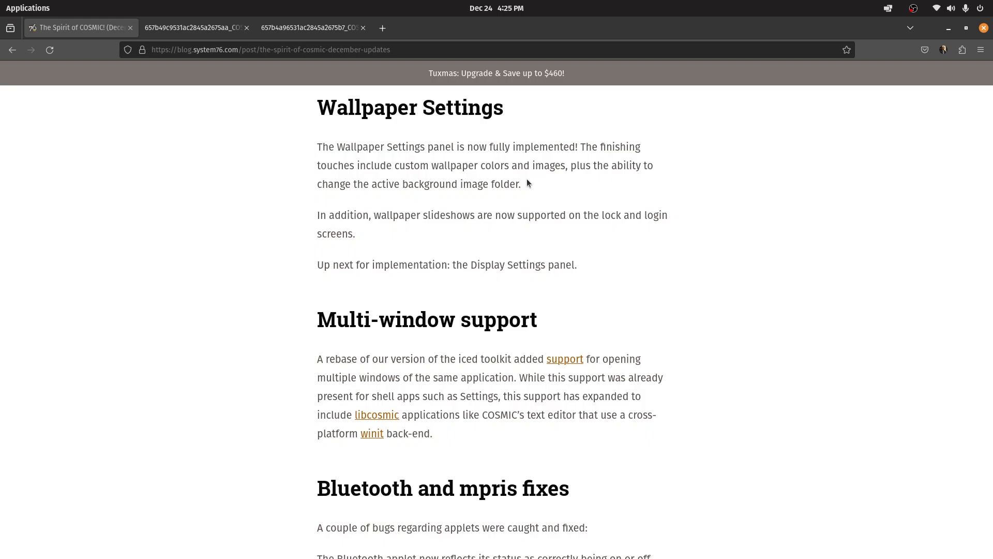
# Read the Multi-window support paragraph on libcosmic apps, selecting text along the way
pyautogui.scroll(-3)
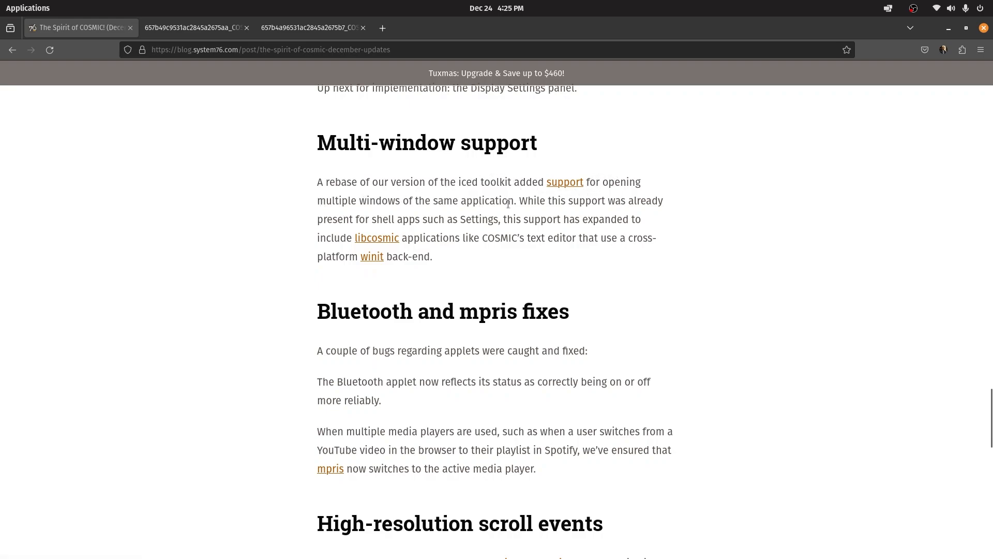
pyautogui.moveTo(631, 202)
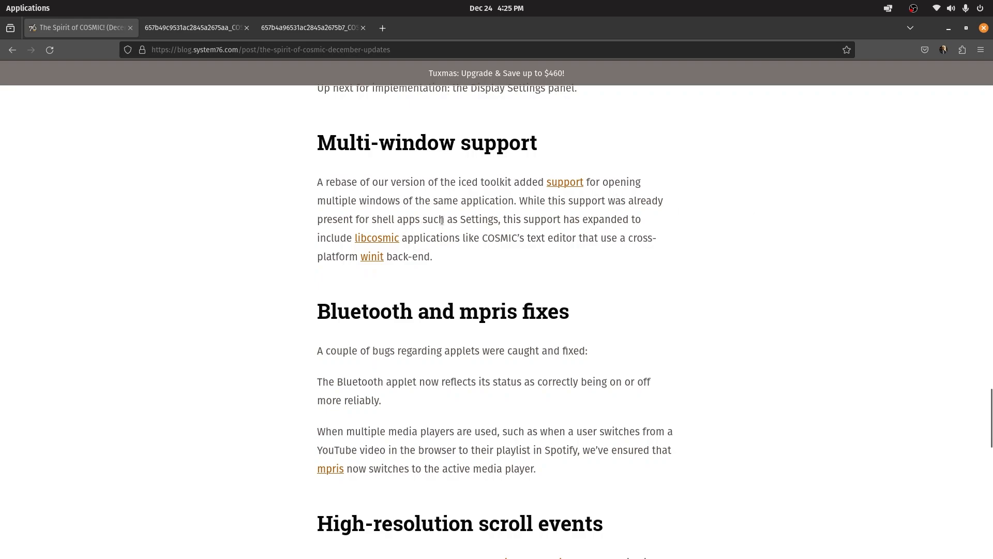
pyautogui.moveTo(641, 225)
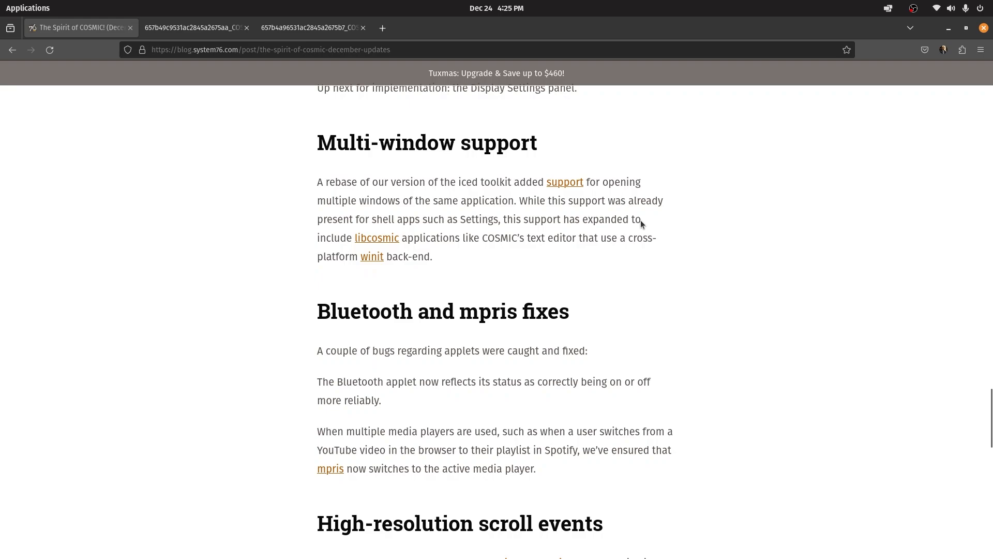
pyautogui.moveTo(377, 238)
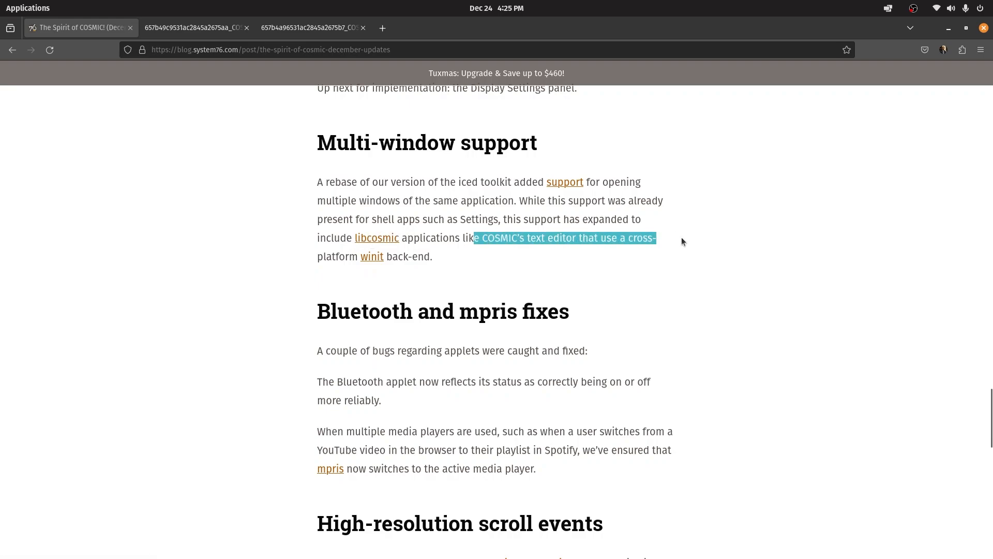
pyautogui.click(302, 259)
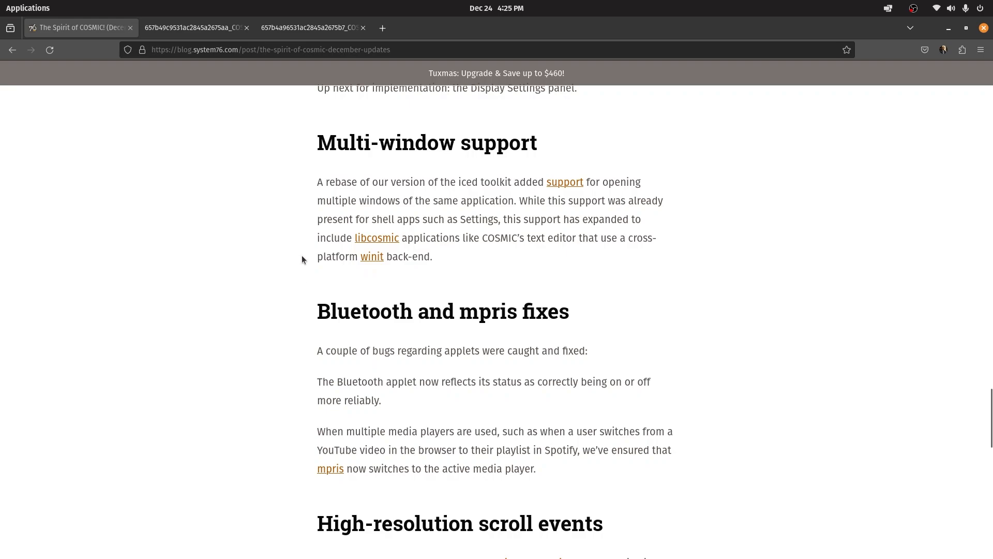
pyautogui.moveTo(423, 272)
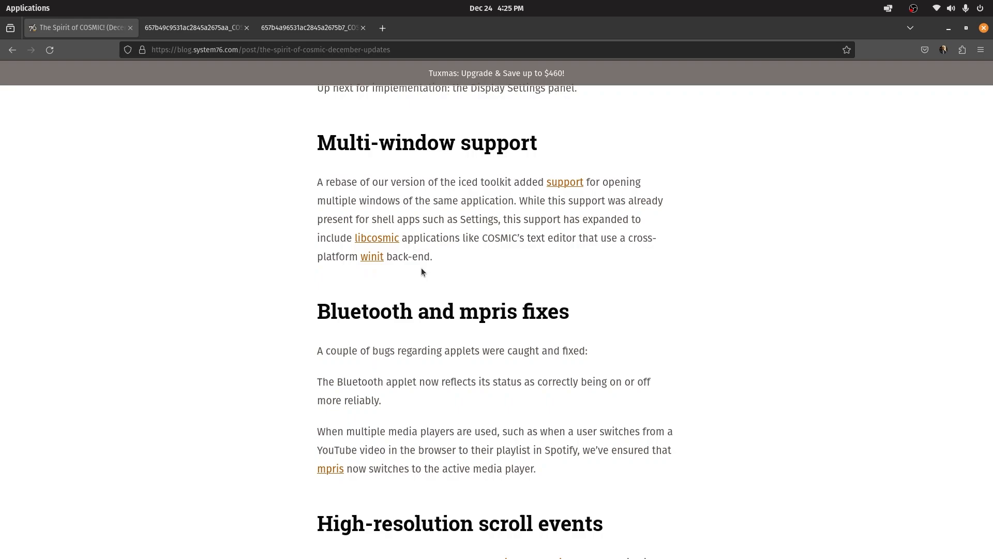
pyautogui.moveTo(448, 267)
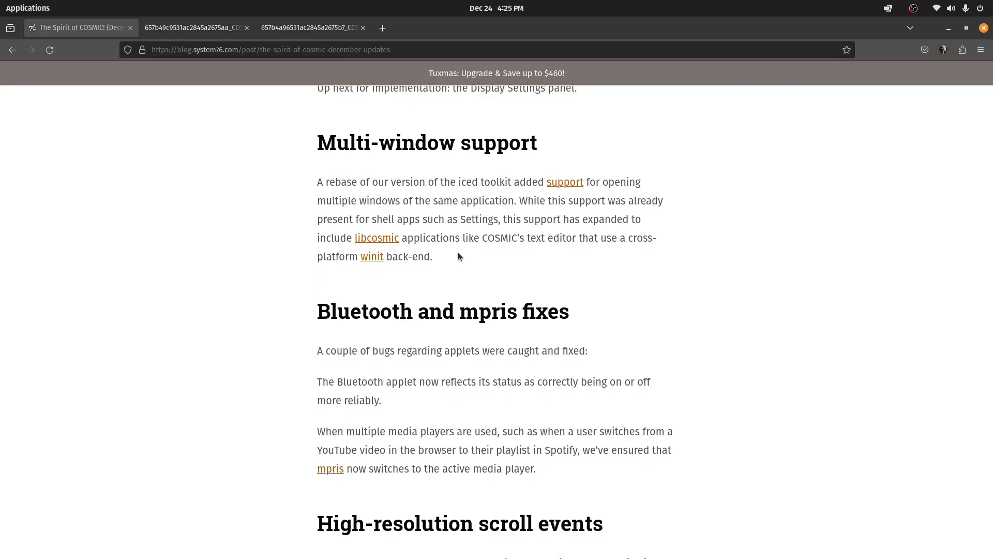
pyautogui.moveTo(320, 238); pyautogui.dragTo(437, 238)
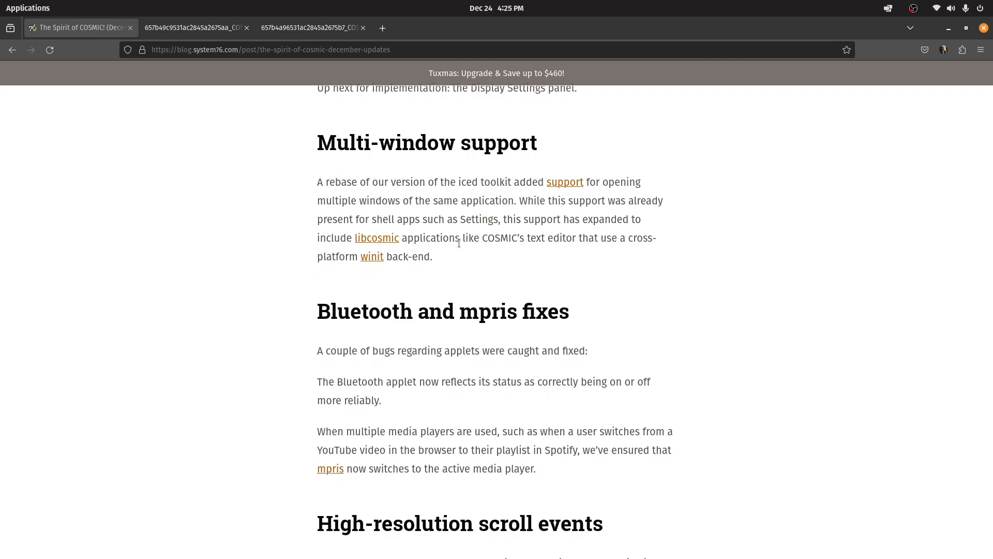
# Read the Bluetooth fixes paragraph, highlighting the Bluetooth status sentence along the way
pyautogui.scroll(-3)
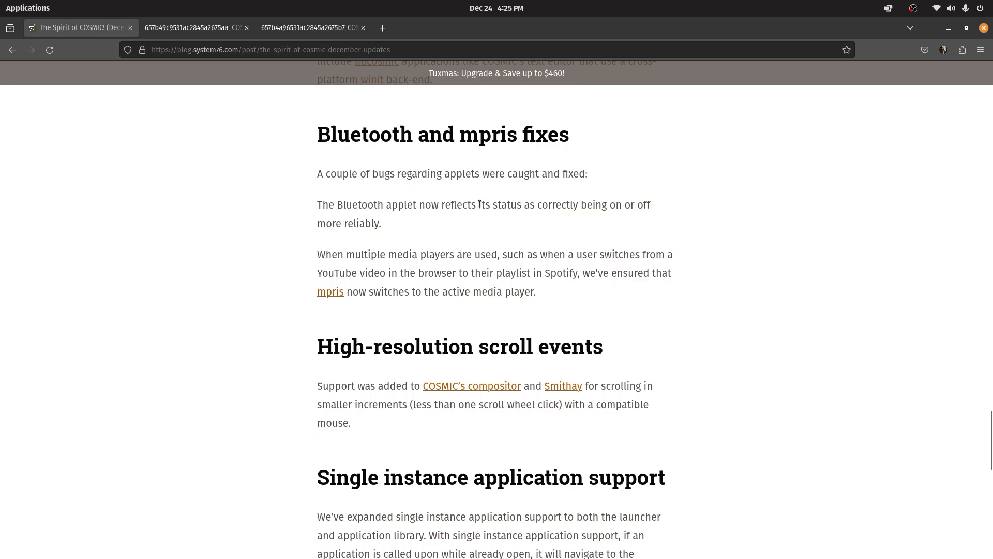
pyautogui.moveTo(472, 205); pyautogui.dragTo(653, 205)
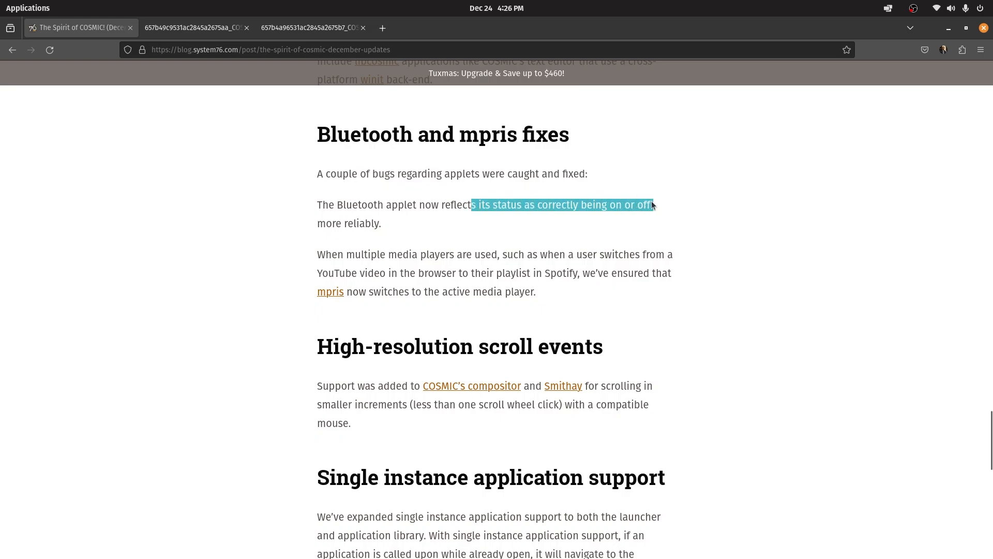
pyautogui.click(484, 233)
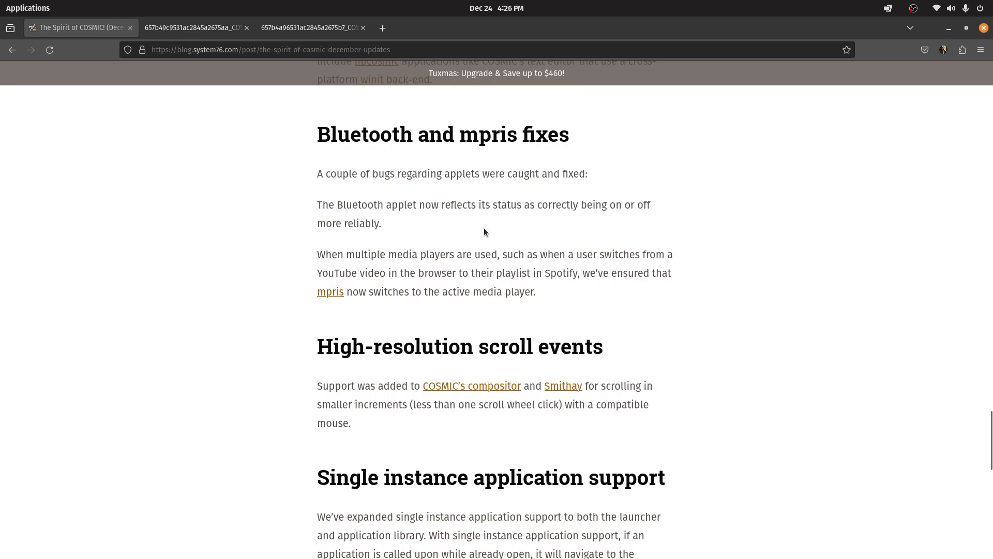
# Read the mpris fixes paragraph, highlighting the multiple media players sentence, and reach single instance support
pyautogui.scroll(-3)
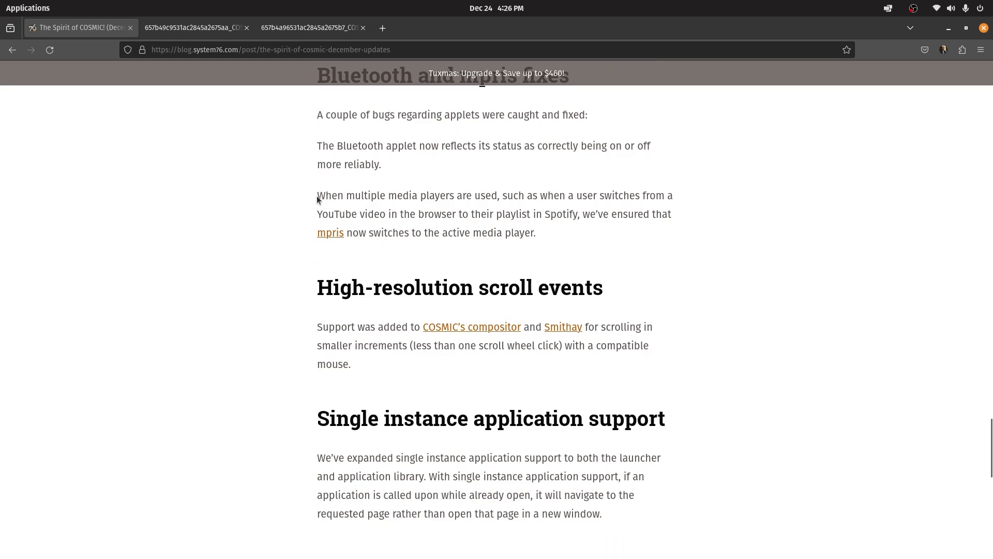
pyautogui.moveTo(325, 195); pyautogui.dragTo(450, 196)
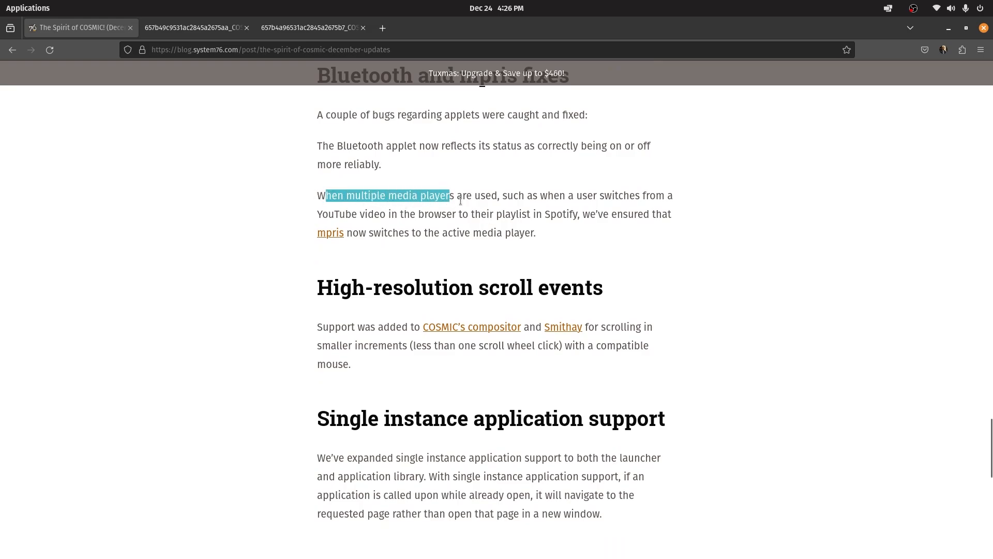
pyautogui.moveTo(448, 196); pyautogui.dragTo(675, 196)
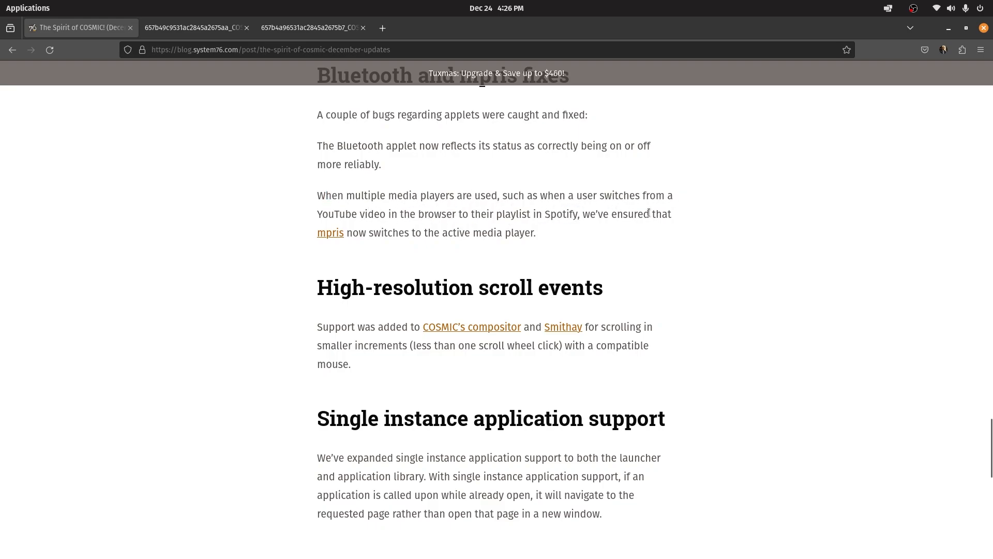
pyautogui.moveTo(346, 233); pyautogui.dragTo(422, 233)
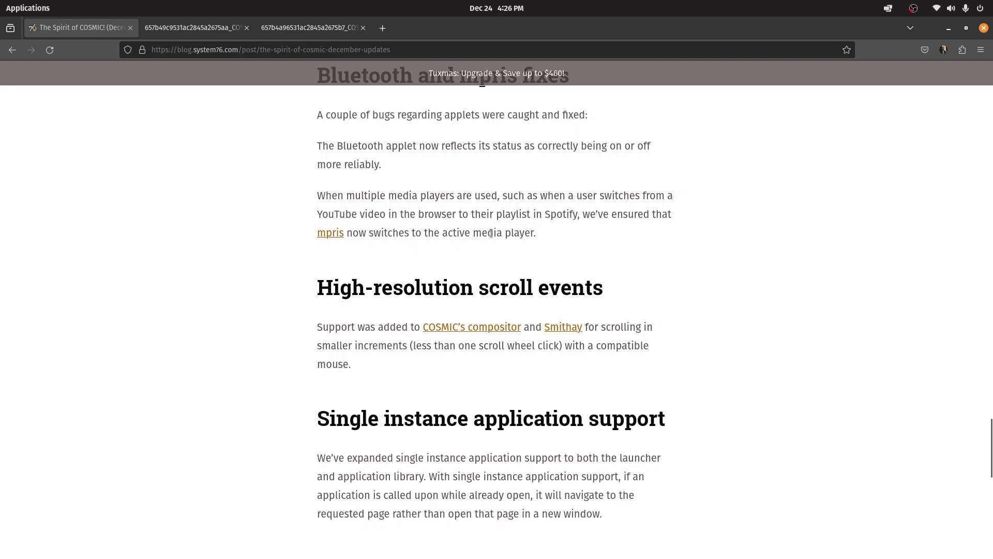
pyautogui.moveTo(827, 64)
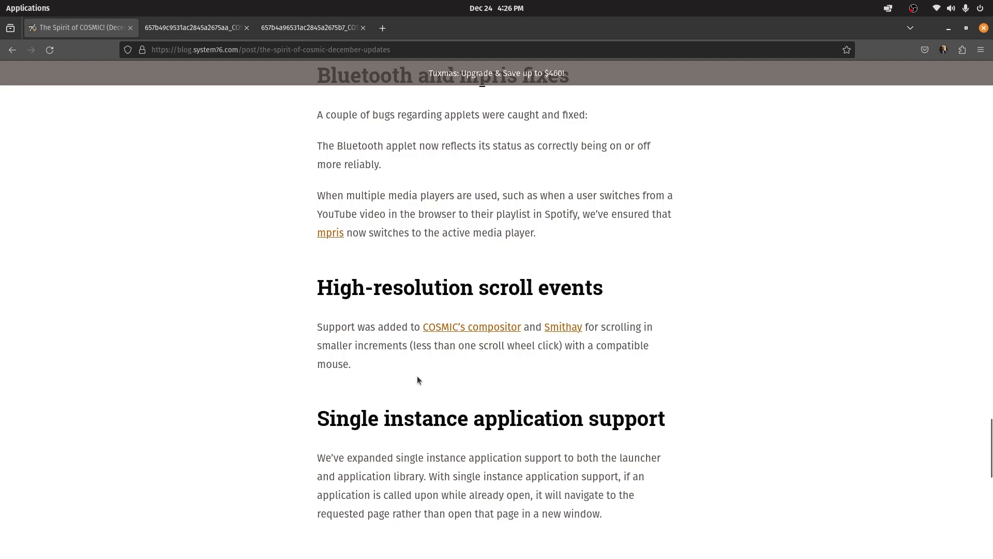
pyautogui.scroll(-3)
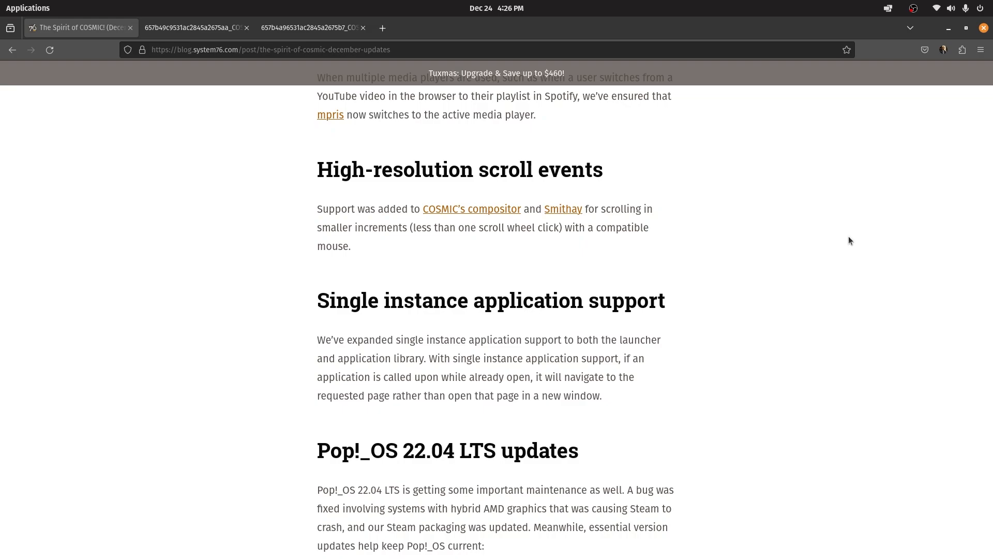
pyautogui.moveTo(879, 24)
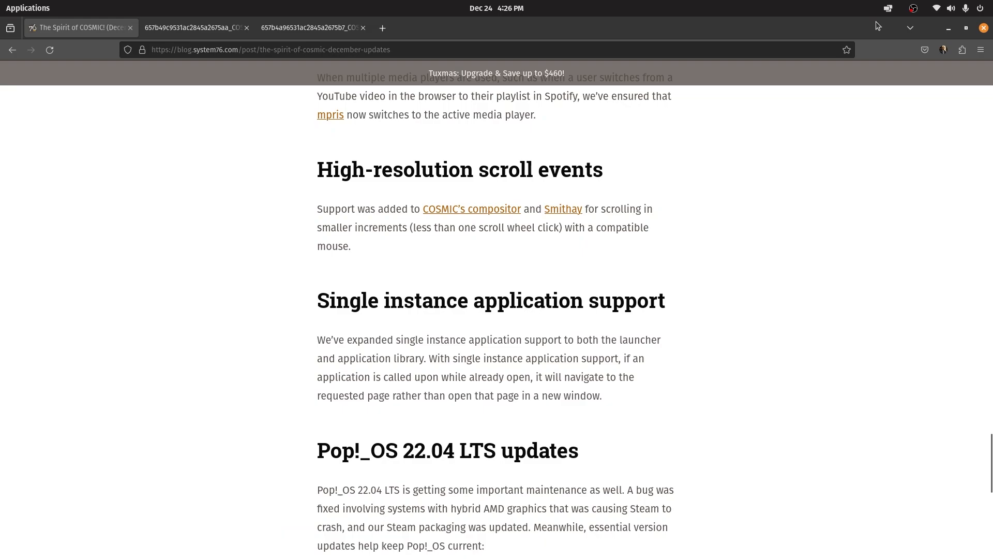
# Read the high-resolution scroll events paragraph, highlighting its opening phrase
pyautogui.scroll(-3)
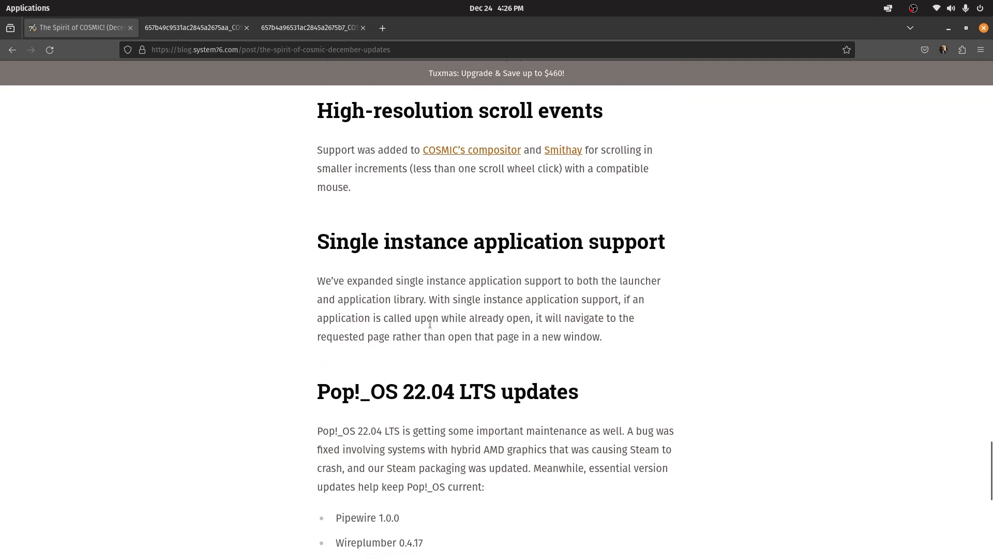
pyautogui.moveTo(481, 152)
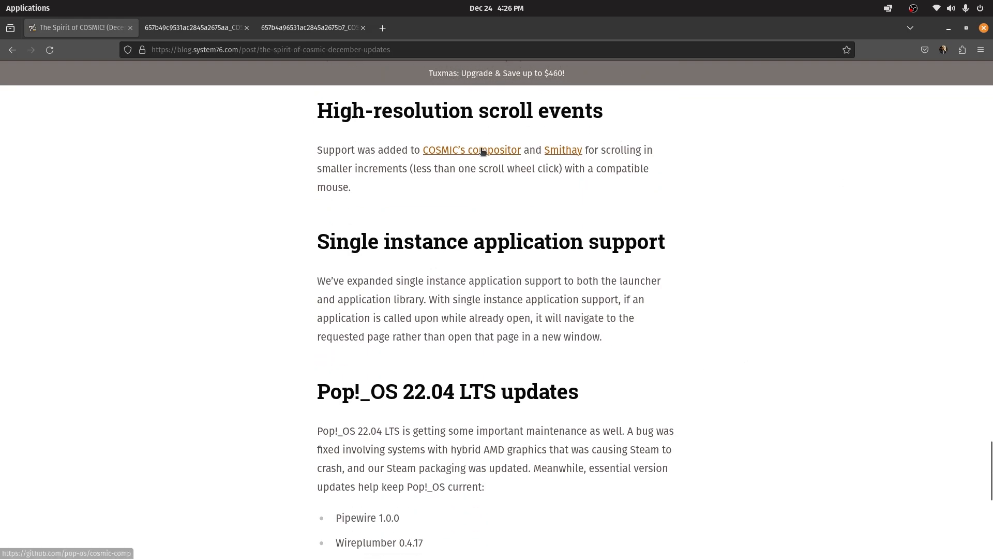
pyautogui.moveTo(317, 149); pyautogui.dragTo(410, 149)
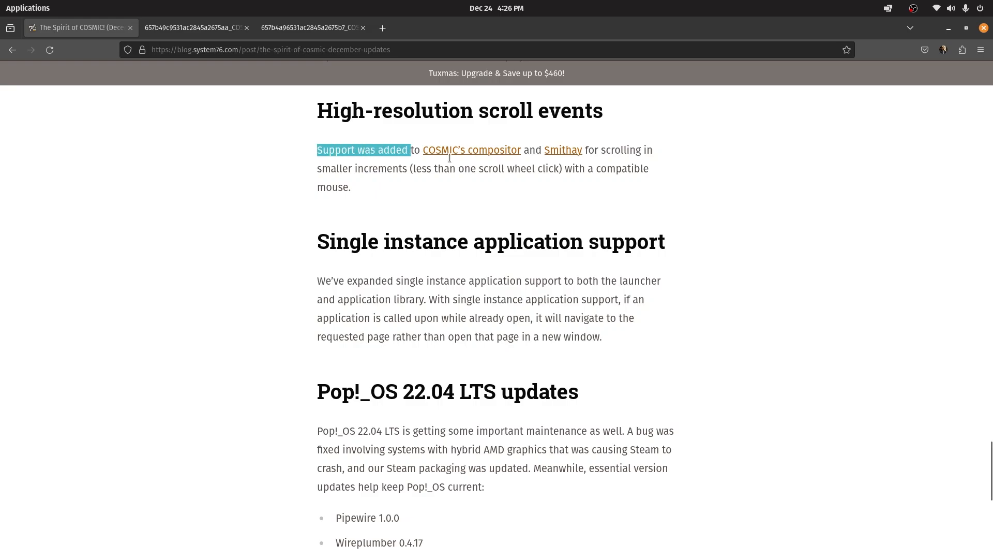
pyautogui.click(638, 149)
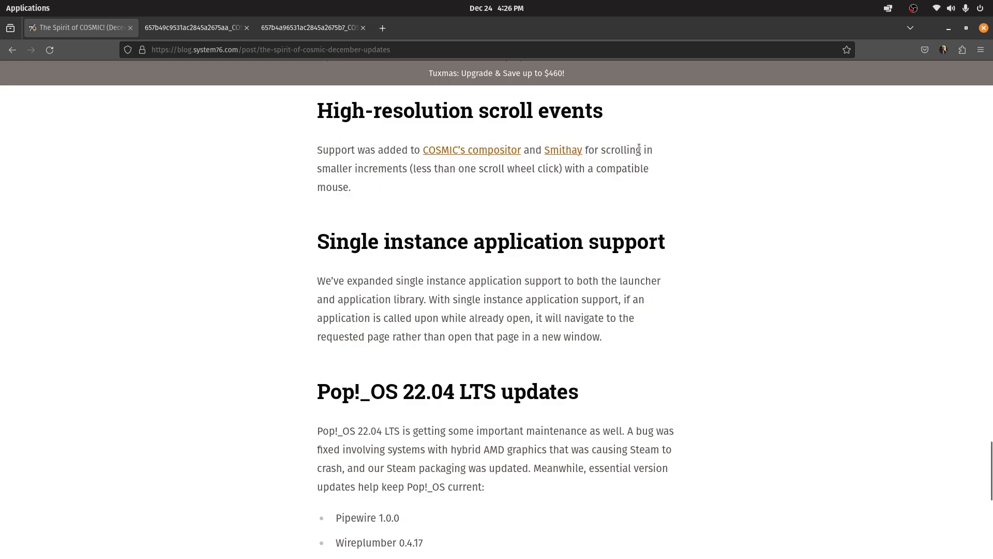
pyautogui.moveTo(578, 180)
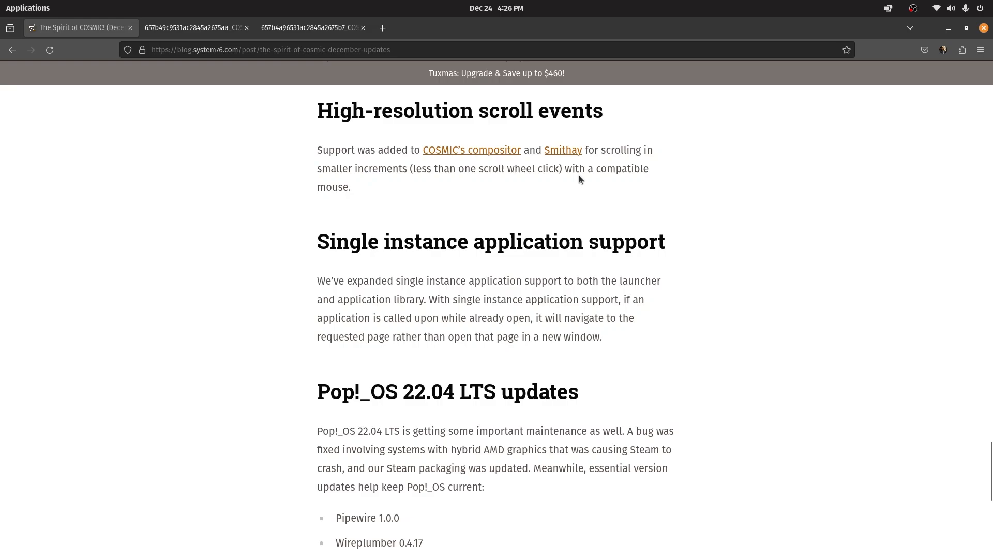
pyautogui.moveTo(521, 193)
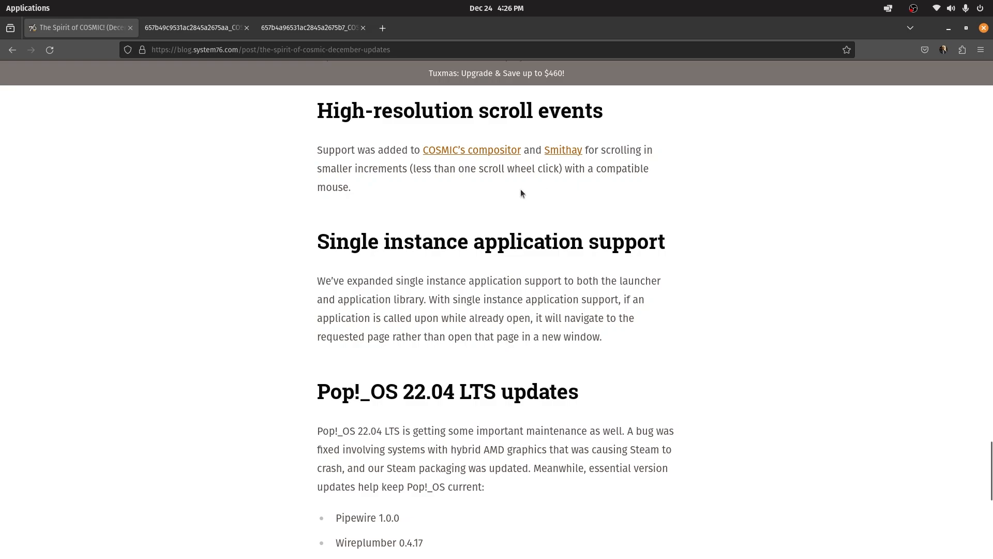
# Read the first line of the single instance application support paragraph with it highlighted
pyautogui.scroll(-3)
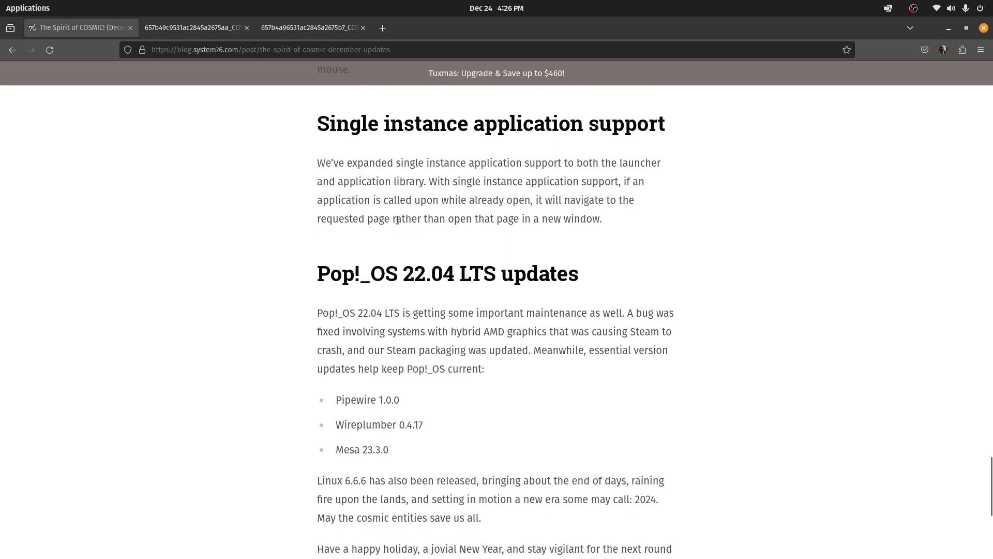
pyautogui.doubleClick(330, 162)
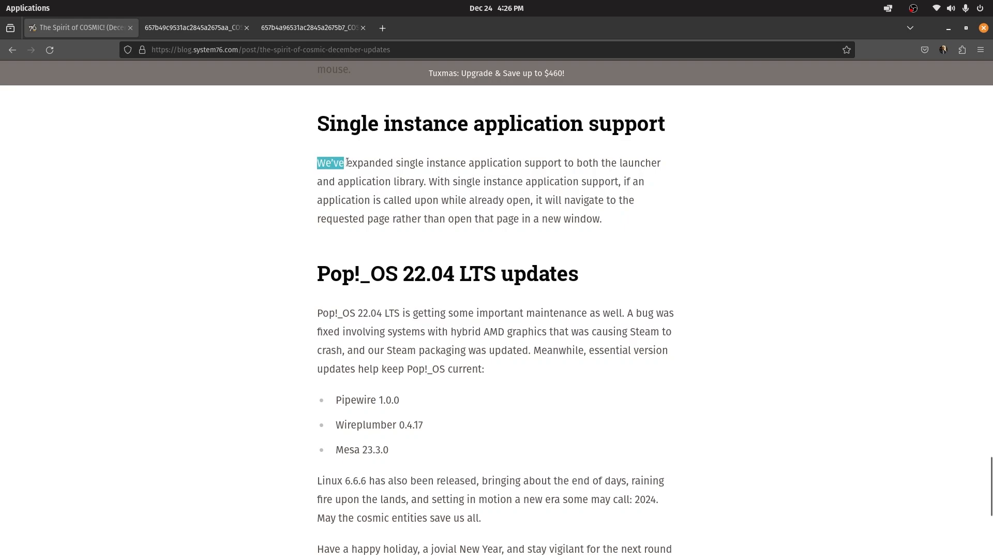
pyautogui.moveTo(345, 162); pyautogui.dragTo(665, 162)
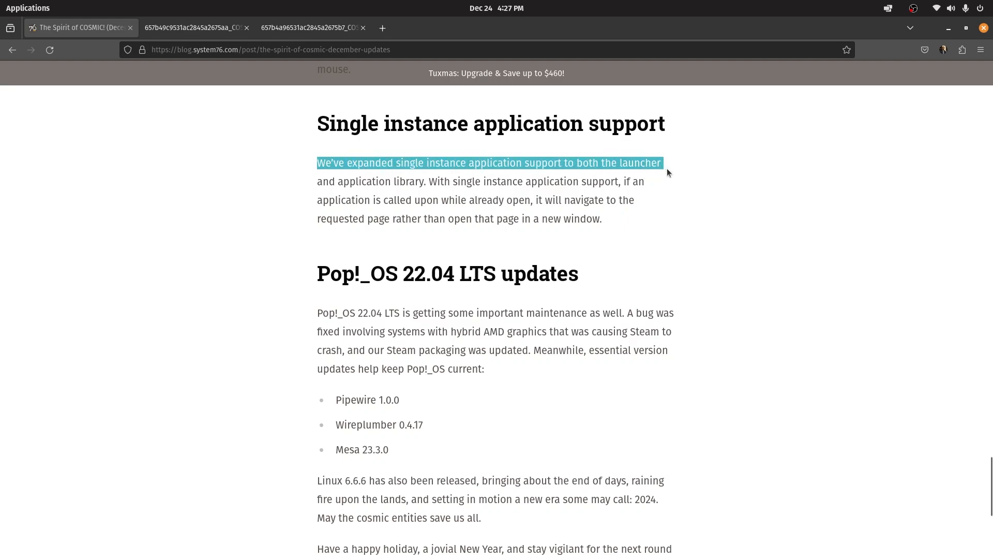
pyautogui.click(521, 182)
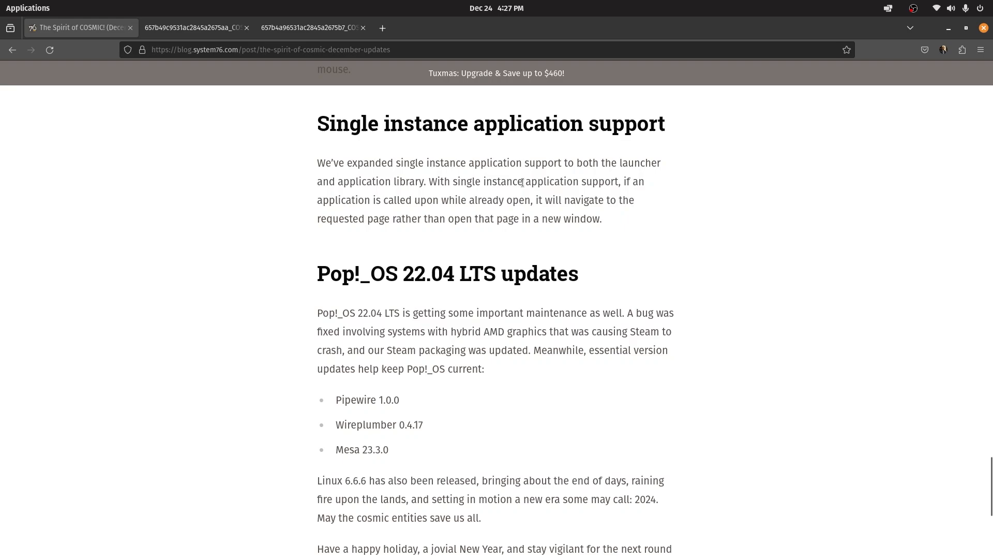
pyautogui.moveTo(640, 194)
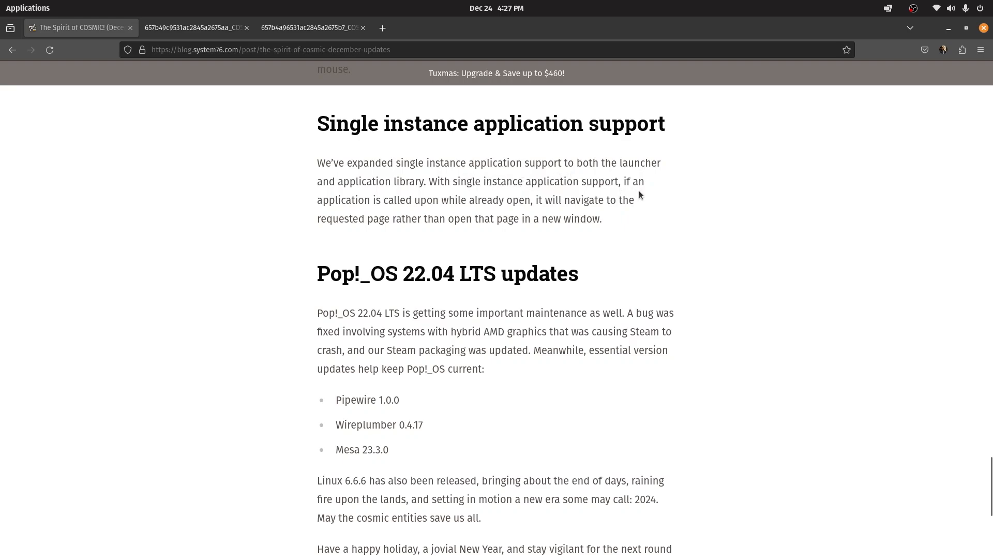
# Highlight the phrases about an already open application being called and the requested action
pyautogui.moveTo(363, 199); pyautogui.dragTo(467, 200)
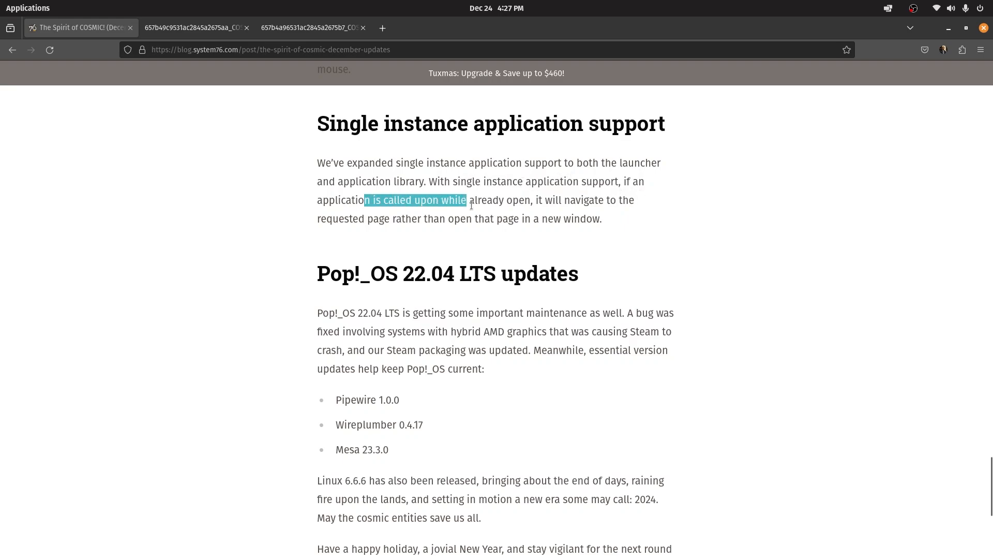
pyautogui.moveTo(465, 200); pyautogui.dragTo(534, 200)
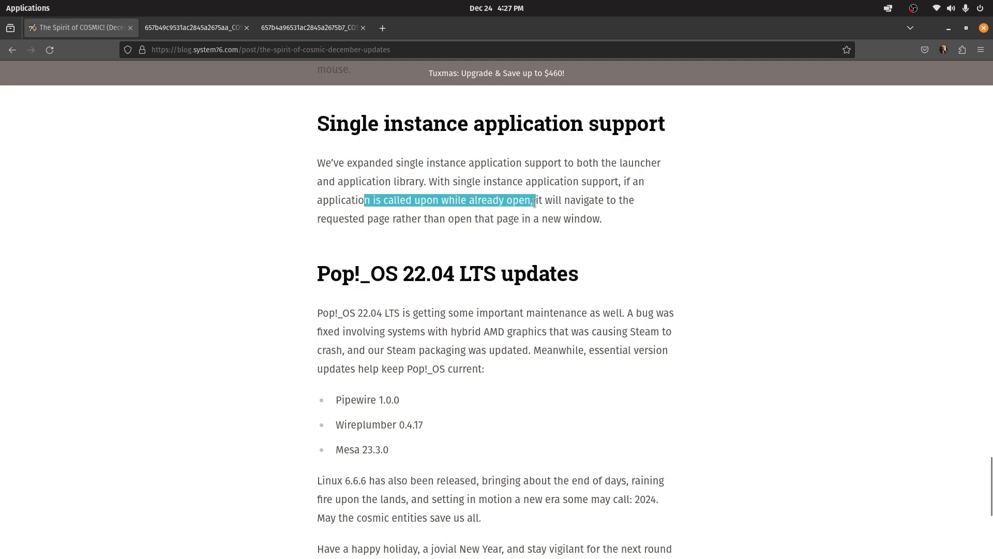
pyautogui.doubleClick(341, 219)
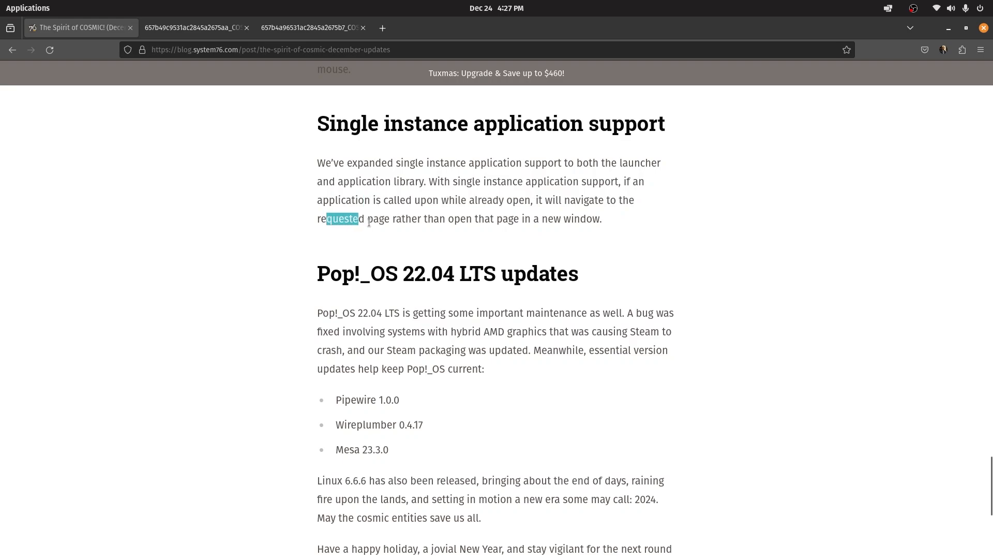
pyautogui.moveTo(360, 218); pyautogui.dragTo(569, 218)
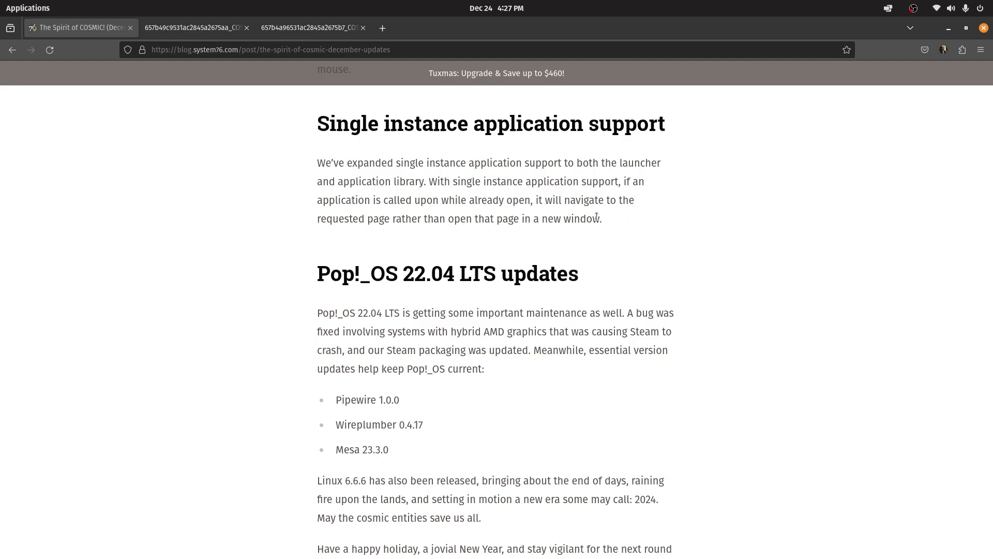
pyautogui.moveTo(733, 297)
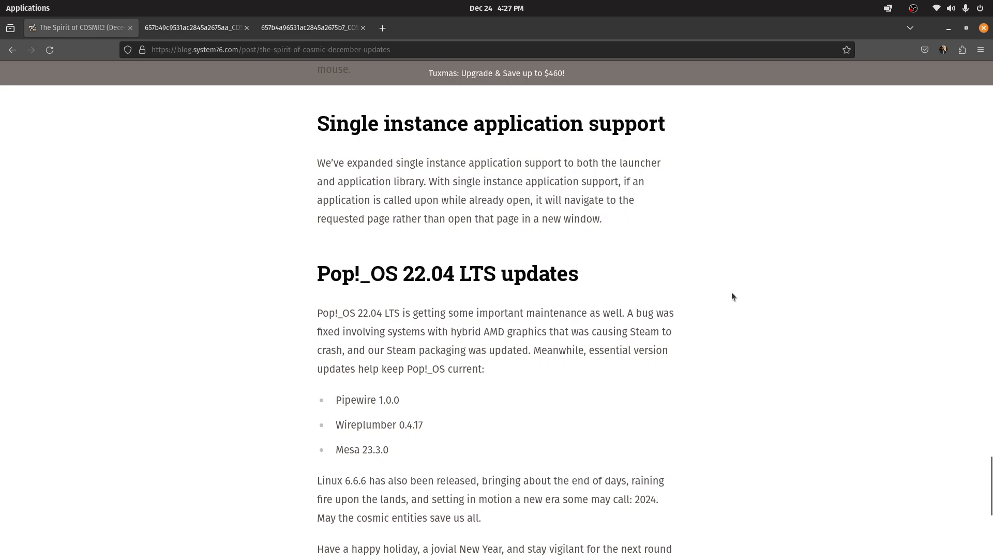
pyautogui.moveTo(423, 326)
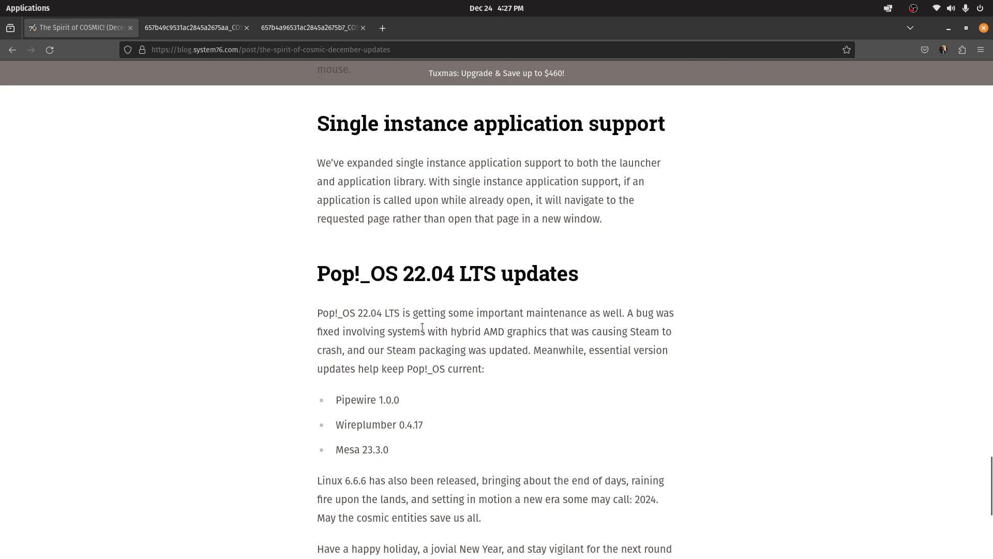
# Reach the post's closing holiday message and subscribe to the blog
pyautogui.scroll(-3)
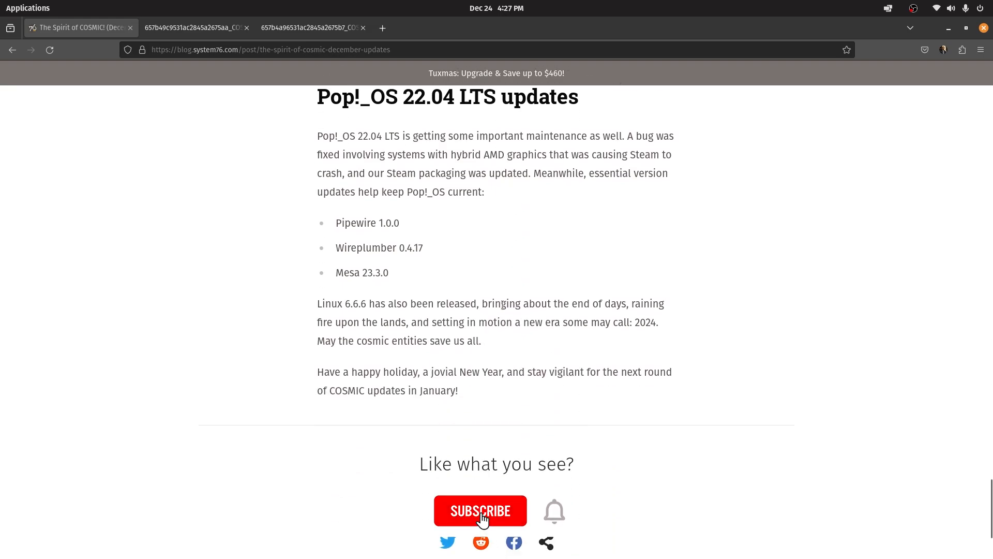
pyautogui.click(480, 510)
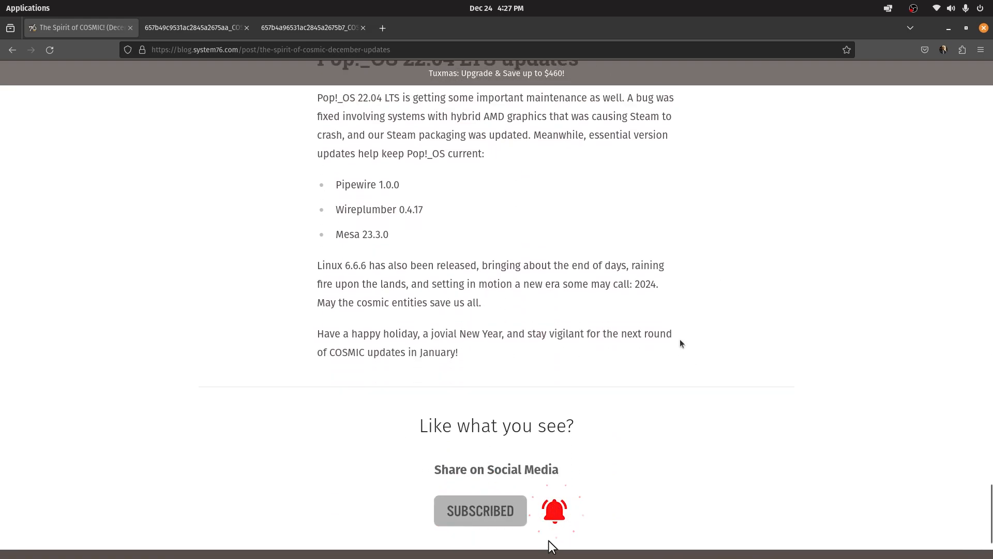
pyautogui.scroll(3)
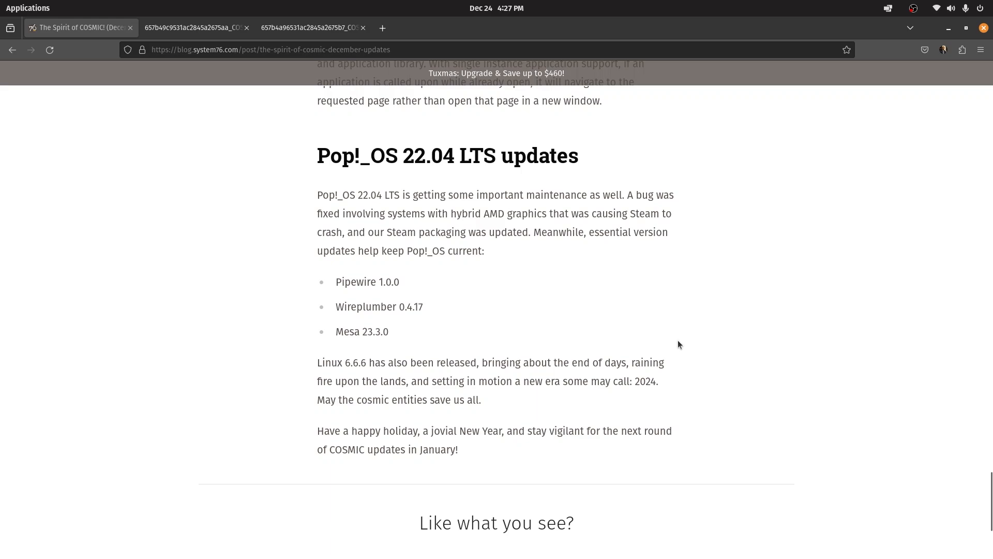
pyautogui.moveTo(601, 165)
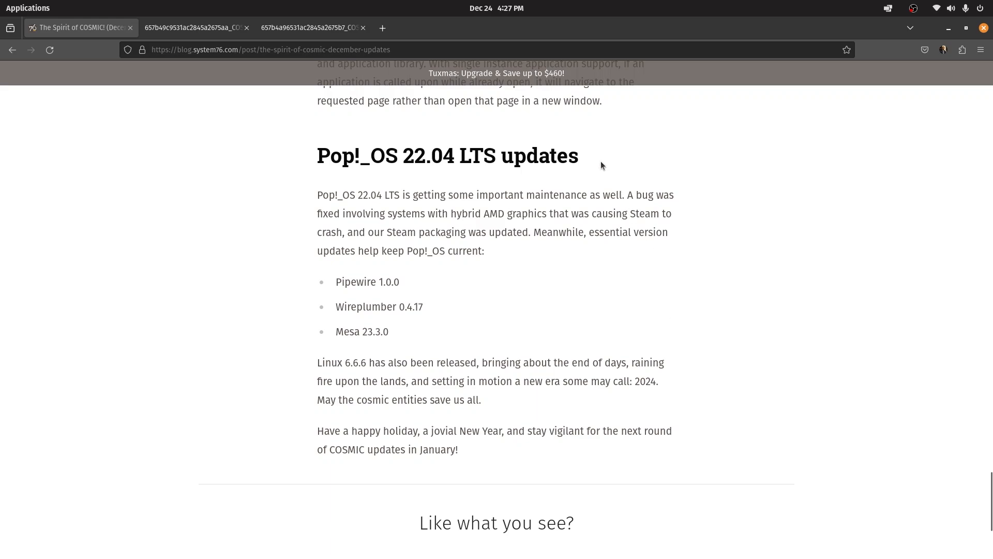